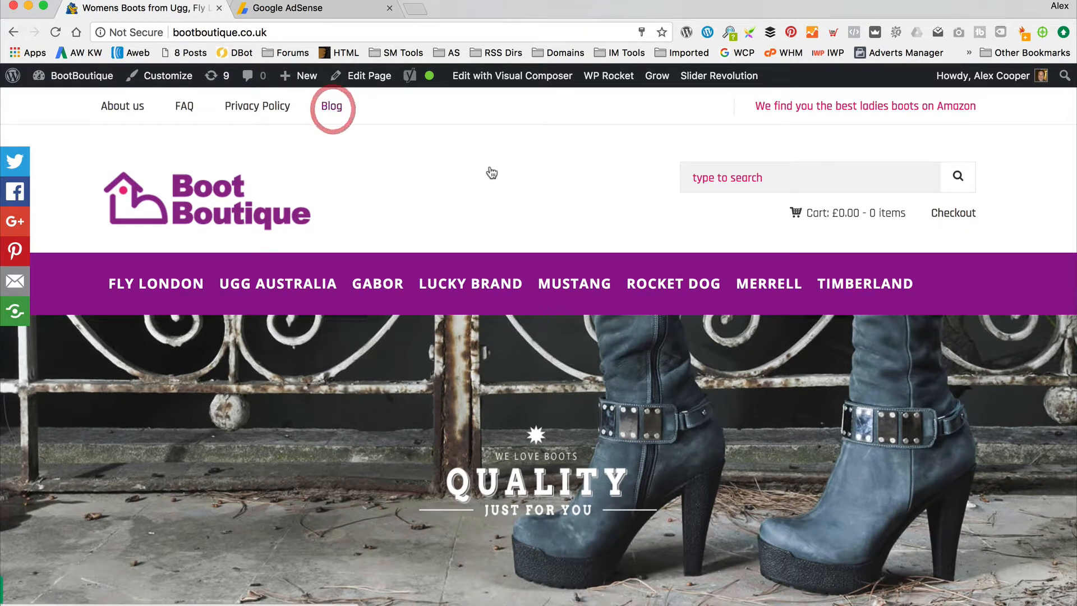
Step: Go to the BootBoutique Blog page from the top navigation
{"action": "left_click", "coordinate": [331, 105]}
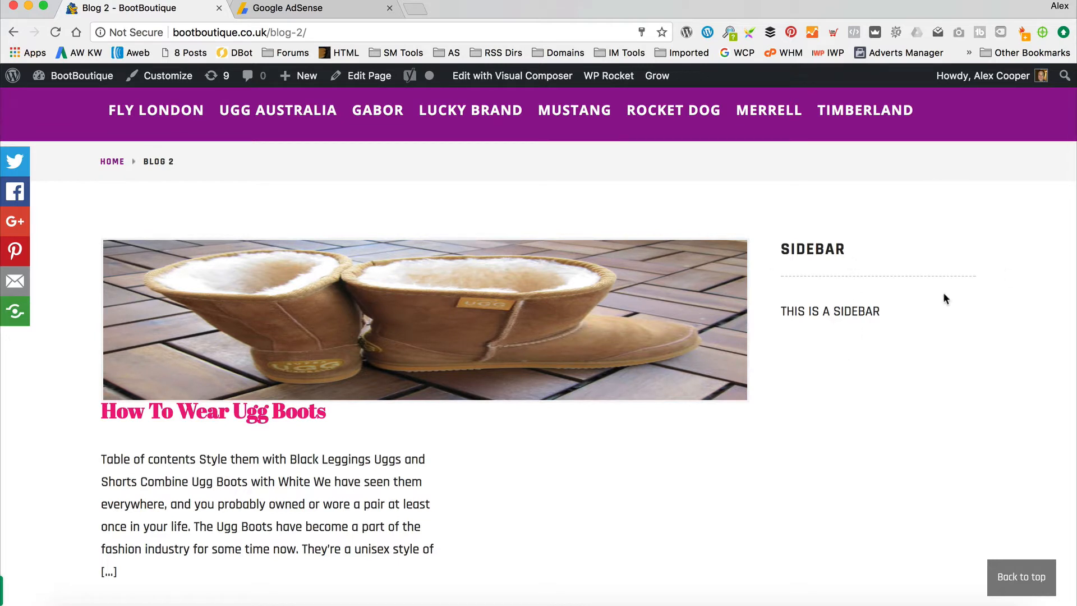
{"action": "mouse_move", "coordinate": [853, 273]}
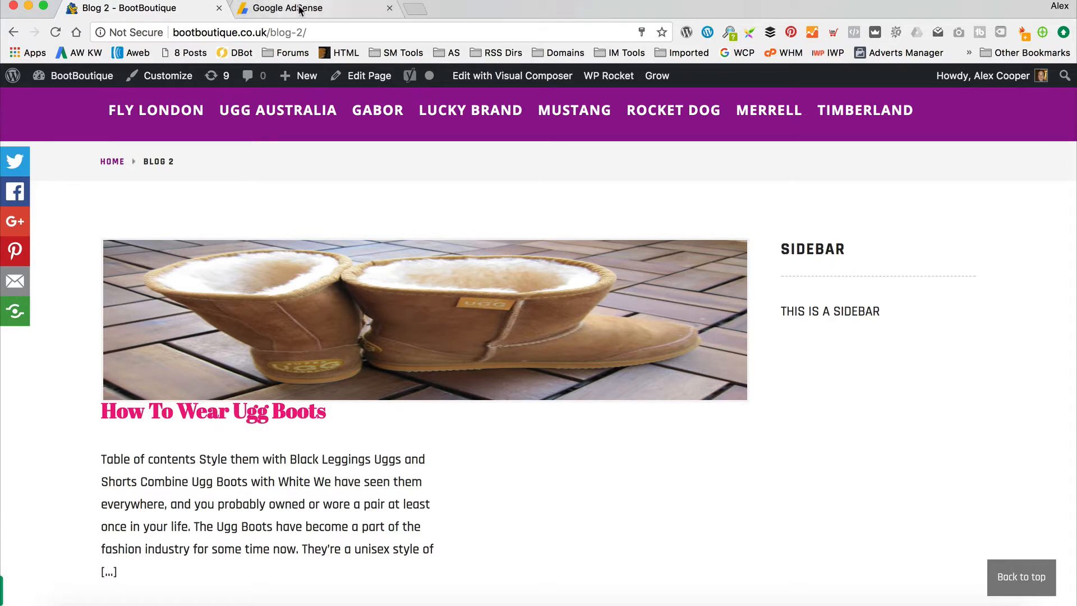
Step: Switch to the Google AdSense tab showing the Home dashboard
{"action": "left_click", "coordinate": [288, 8]}
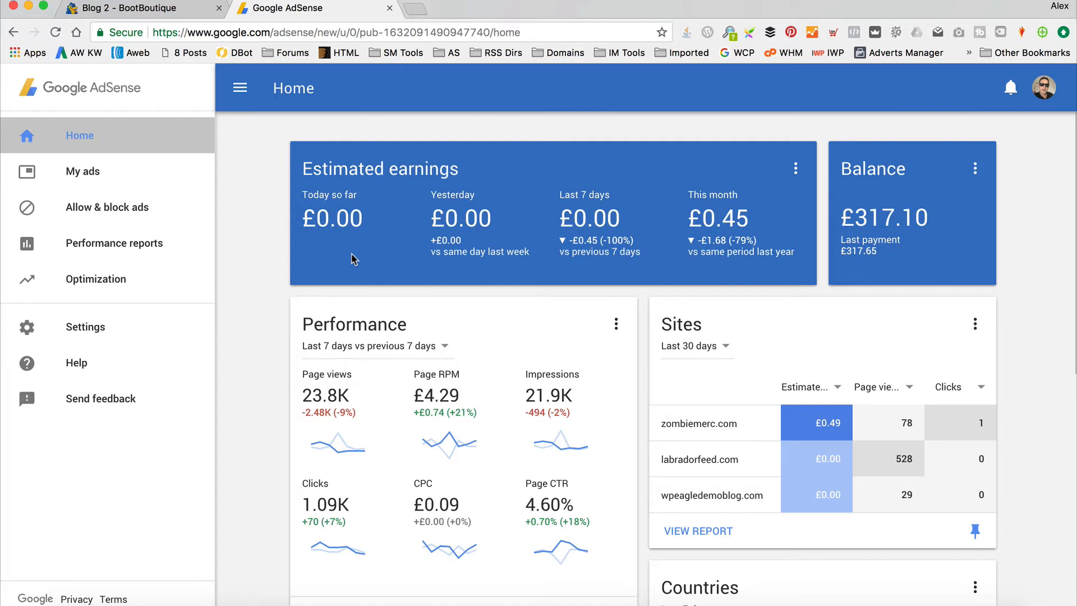
{"action": "mouse_move", "coordinate": [137, 171]}
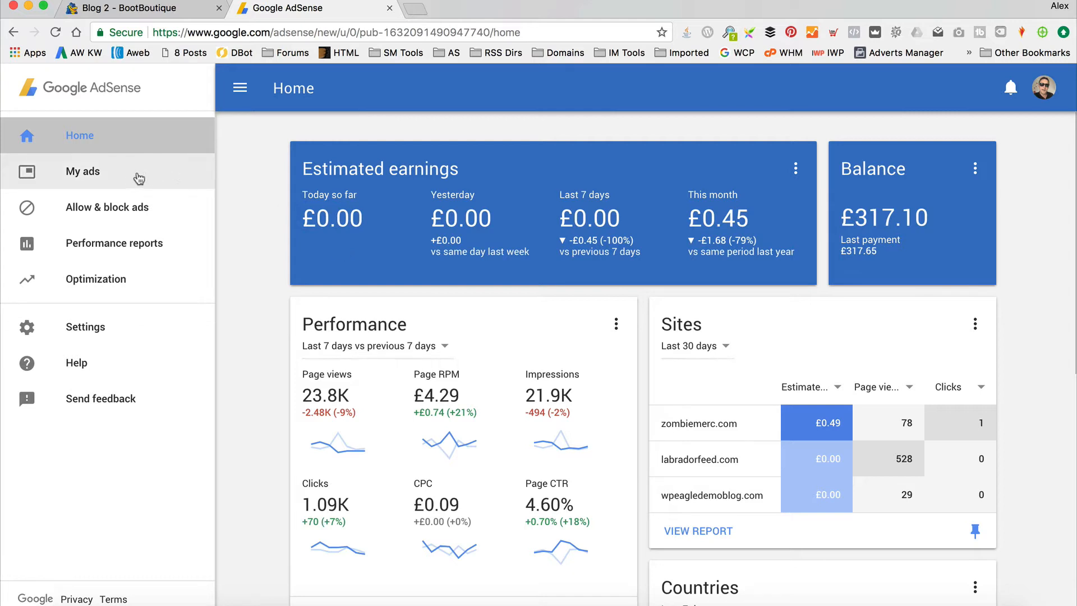
Step: Go to My ads to reach the new ad unit type chooser
{"action": "left_click", "coordinate": [82, 170]}
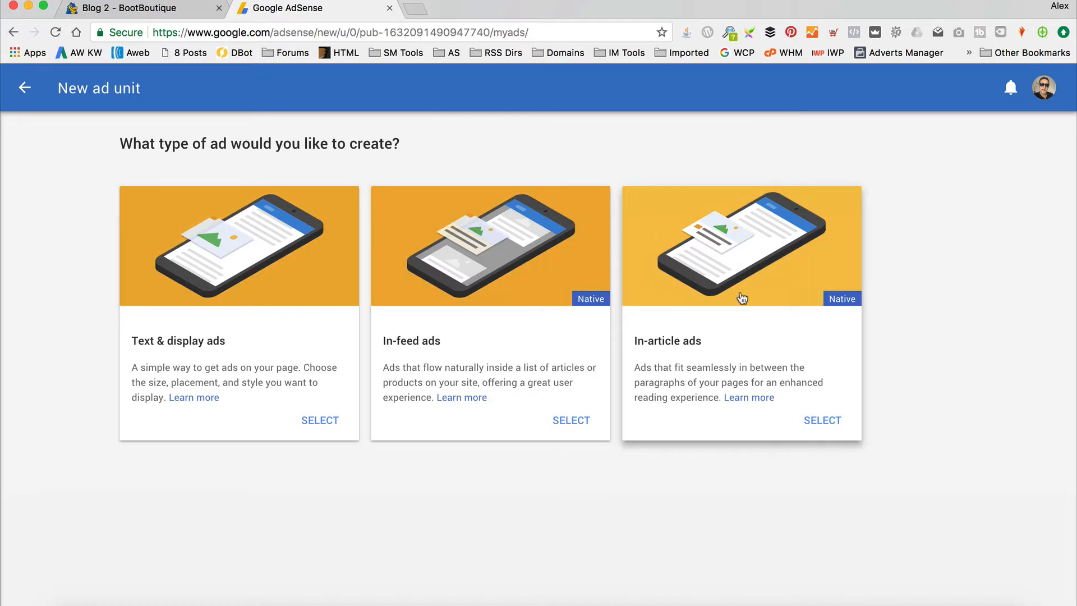
{"action": "mouse_move", "coordinate": [712, 372]}
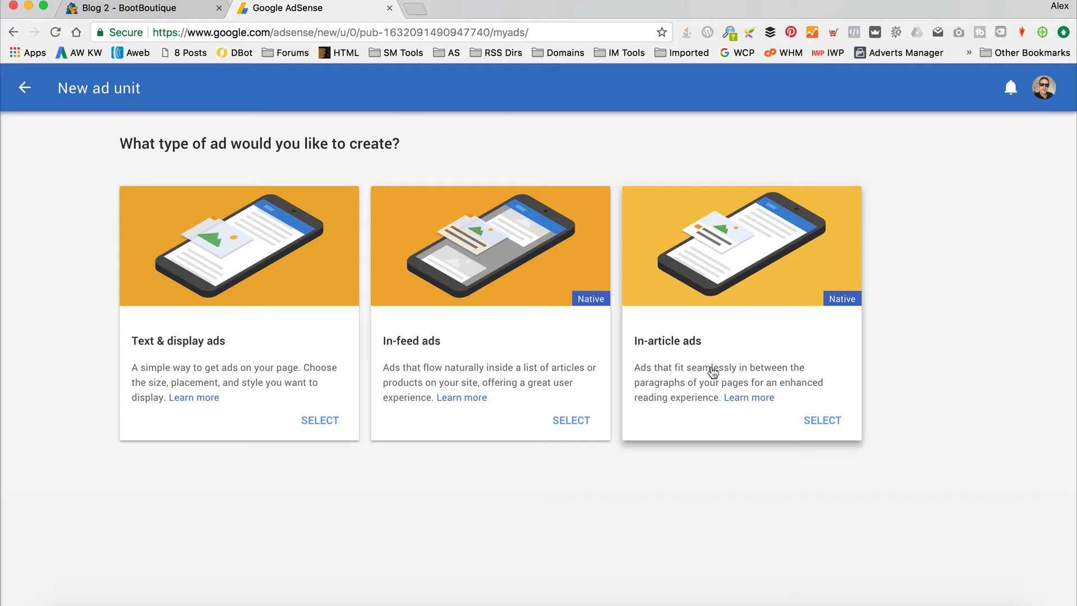
{"action": "mouse_move", "coordinate": [323, 326]}
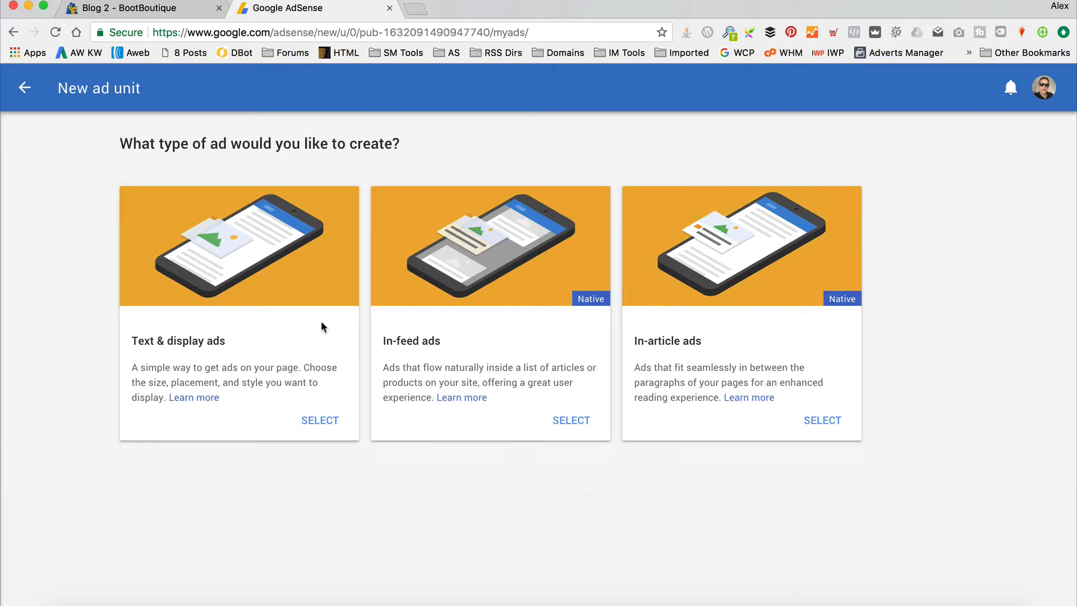
{"action": "mouse_move", "coordinate": [243, 271]}
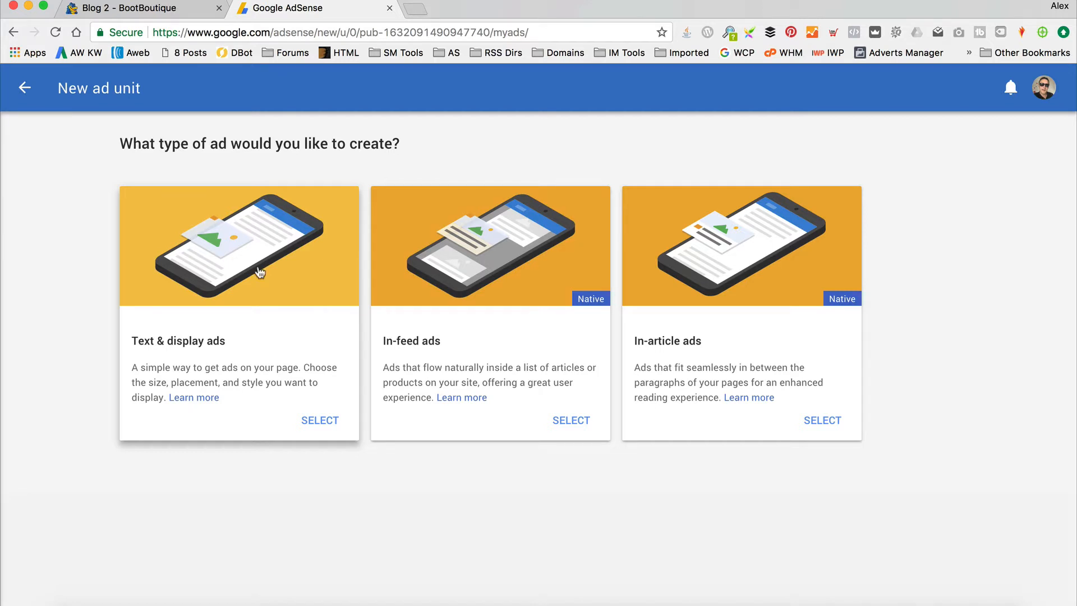
Step: Choose a Text & display ad, browse rectangular sizes, and return to the recommended Responsive size
{"action": "left_click", "coordinate": [320, 419]}
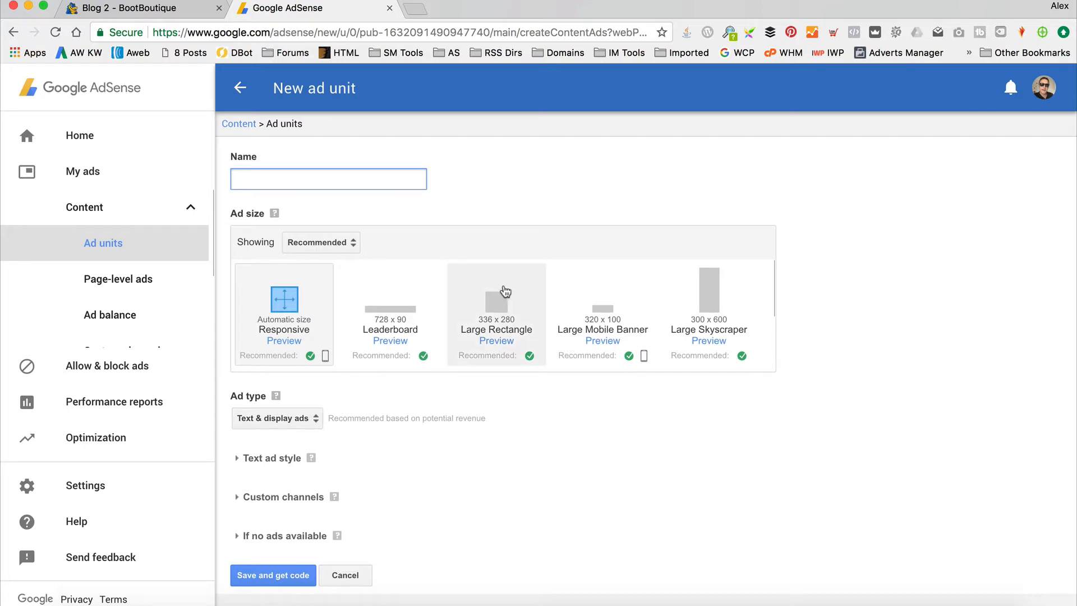
{"action": "scroll", "scroll_direction": "down", "scroll_amount": 3}
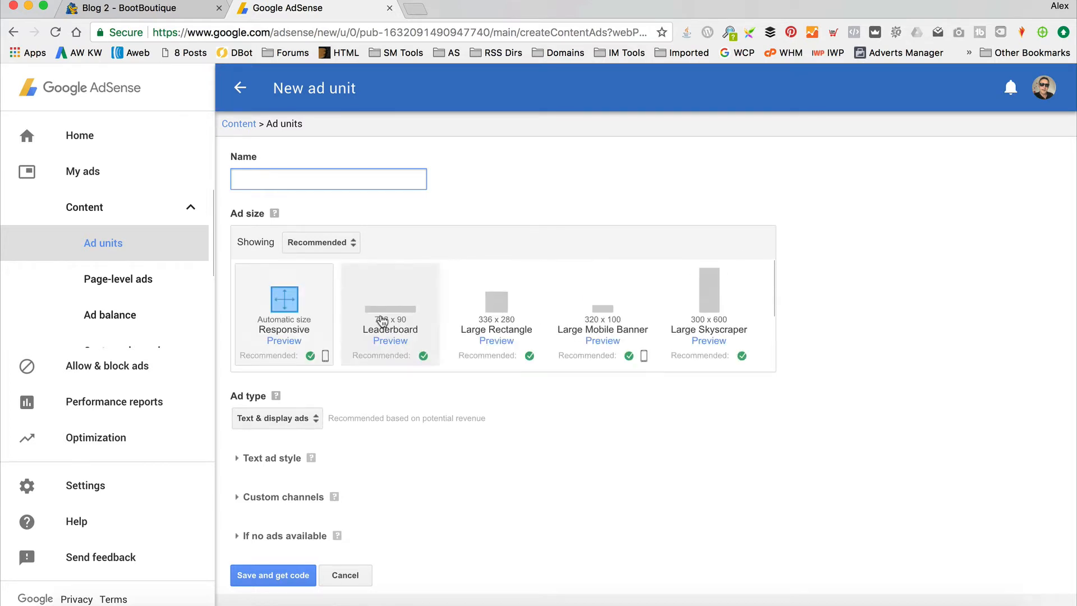
{"action": "left_click", "coordinate": [319, 242]}
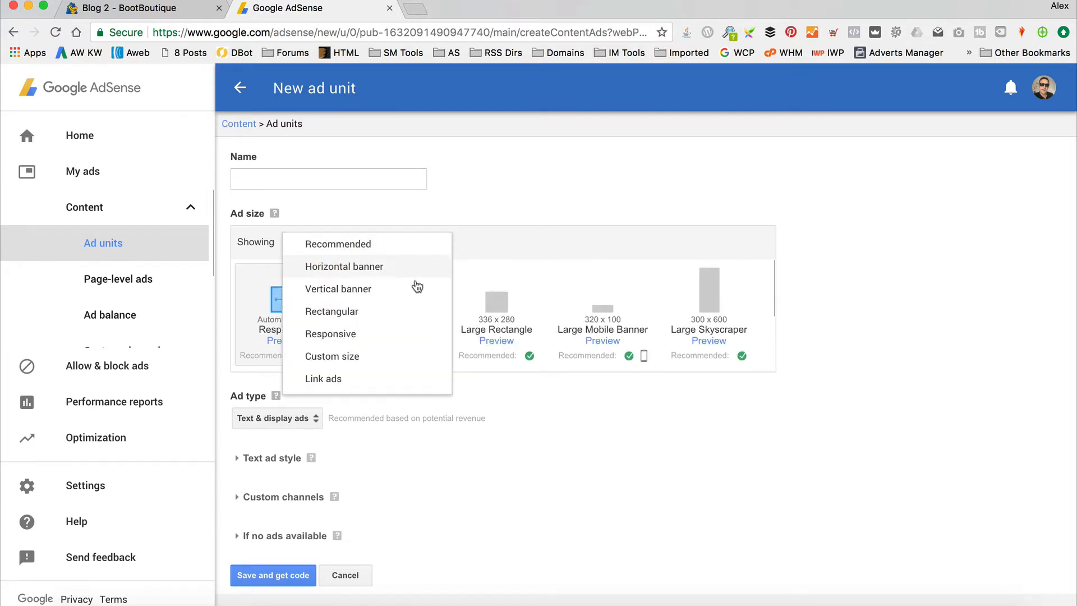
{"action": "left_click", "coordinate": [331, 310]}
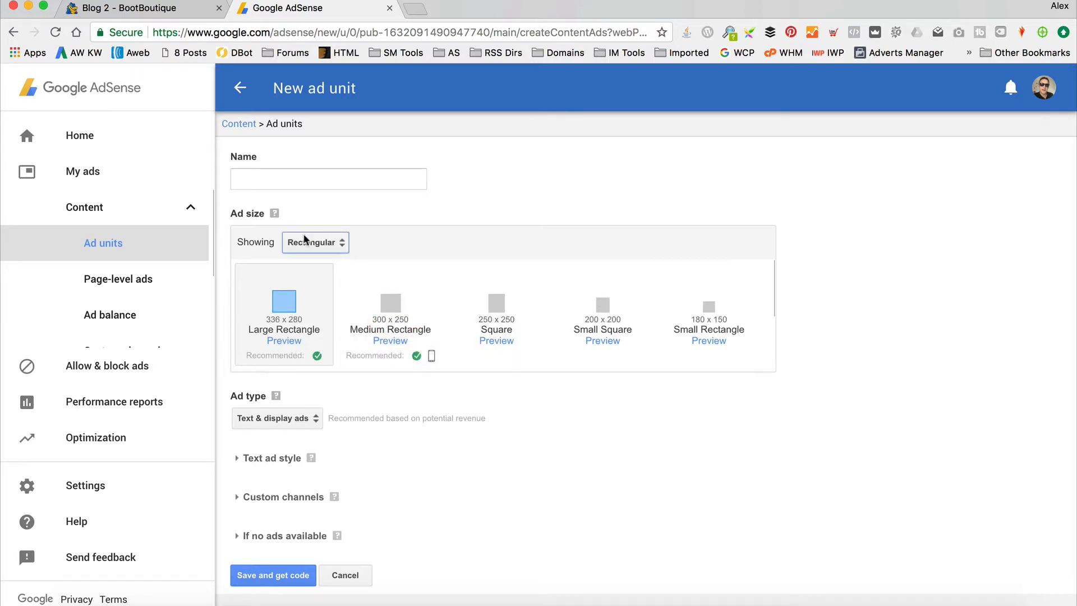
{"action": "left_click", "coordinate": [314, 242]}
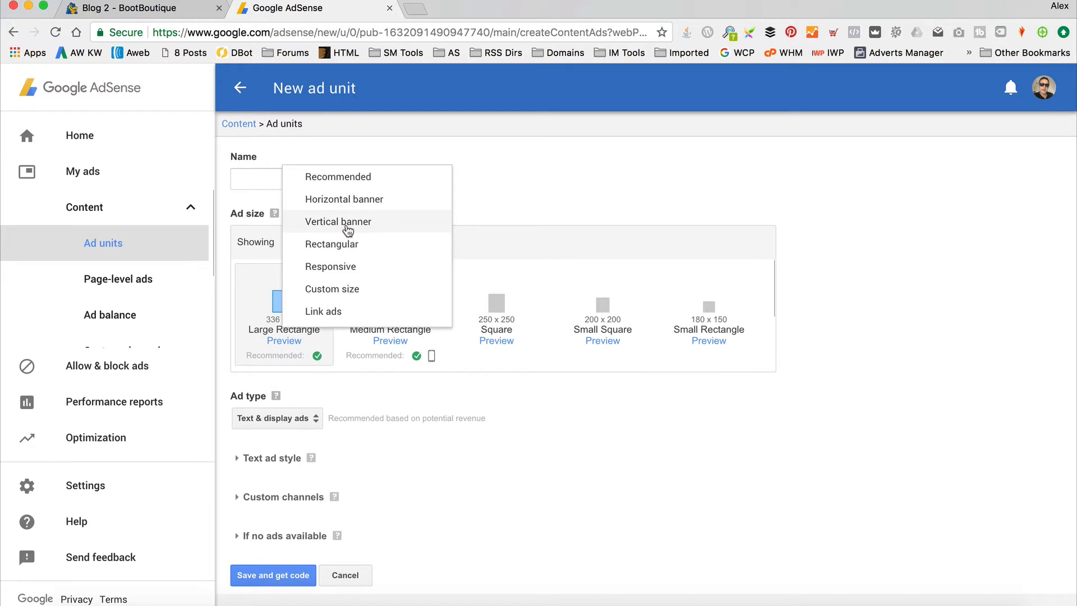
{"action": "left_click", "coordinate": [337, 176]}
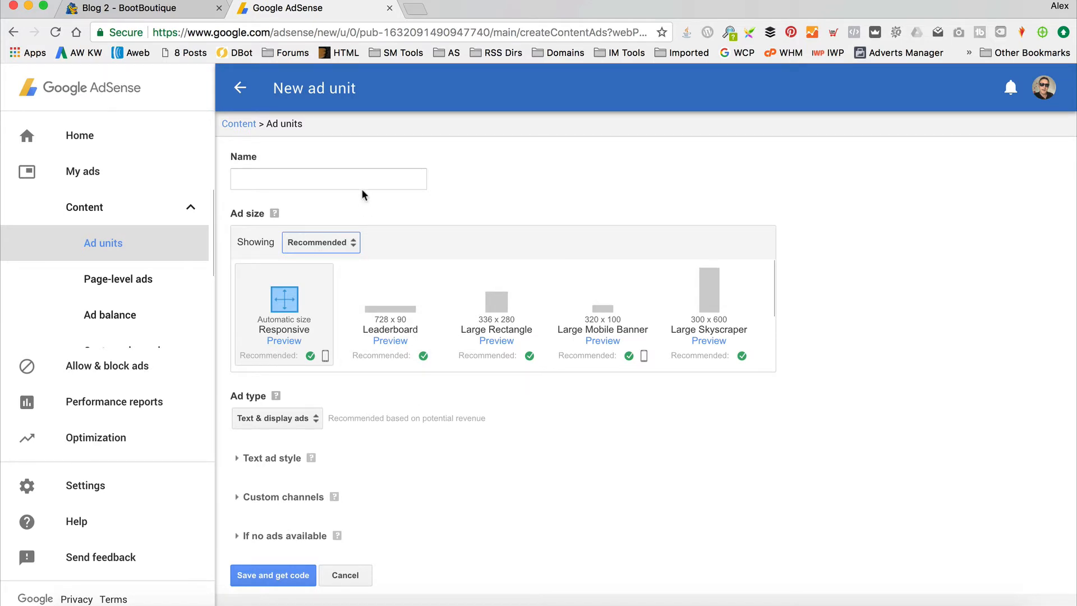
Step: Name the unit 'BootBoutique Blog Ad' and keep Text & display ads as the ad type
{"action": "left_click", "coordinate": [329, 178]}
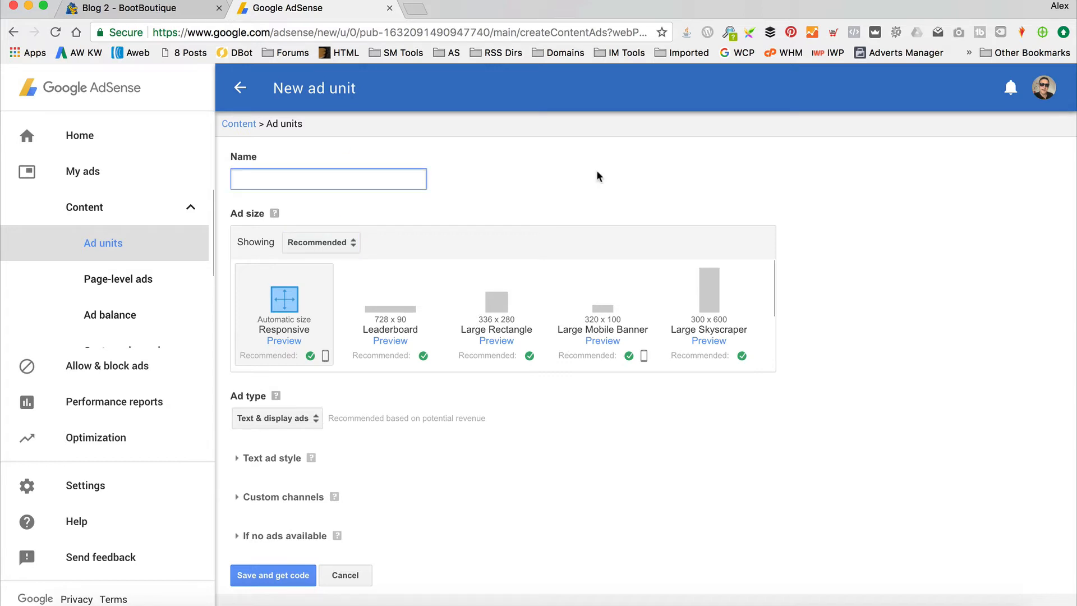
{"action": "type", "text": "BootBoutique Blog Ad"}
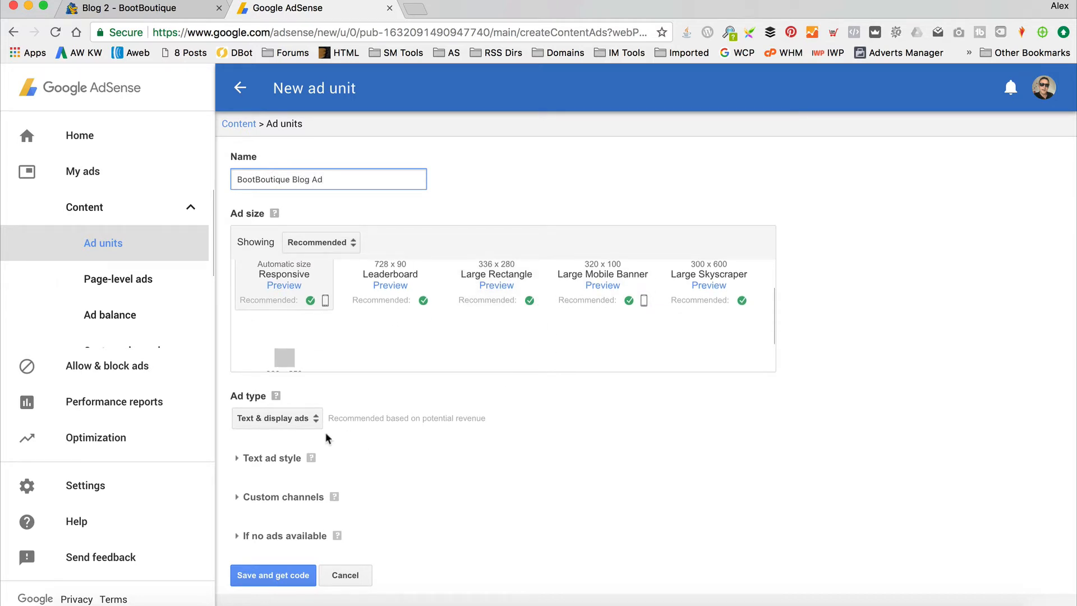
{"action": "left_click", "coordinate": [277, 417]}
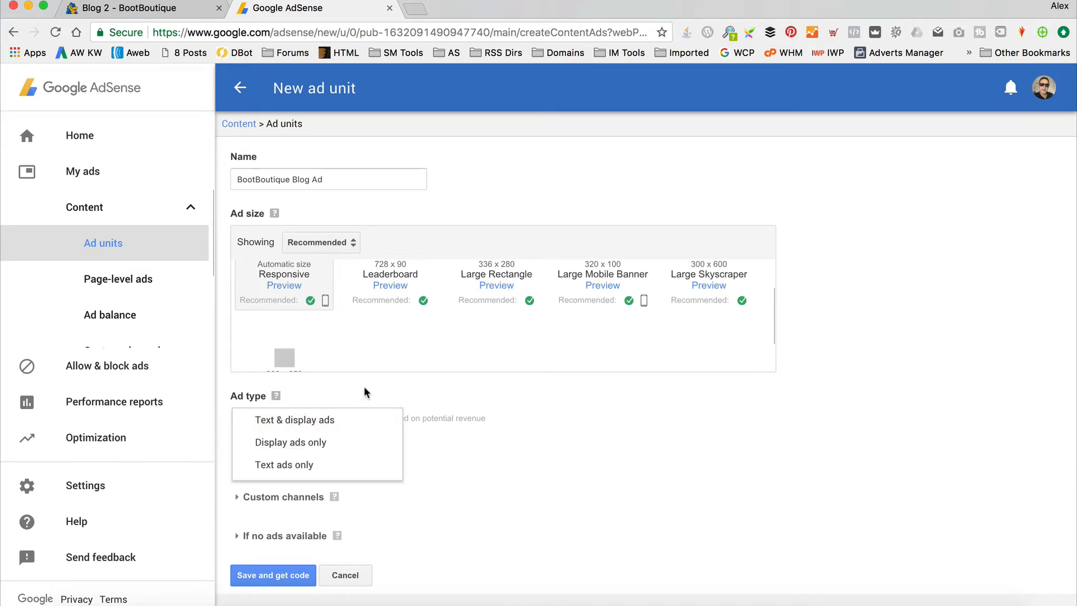
{"action": "left_click", "coordinate": [294, 420]}
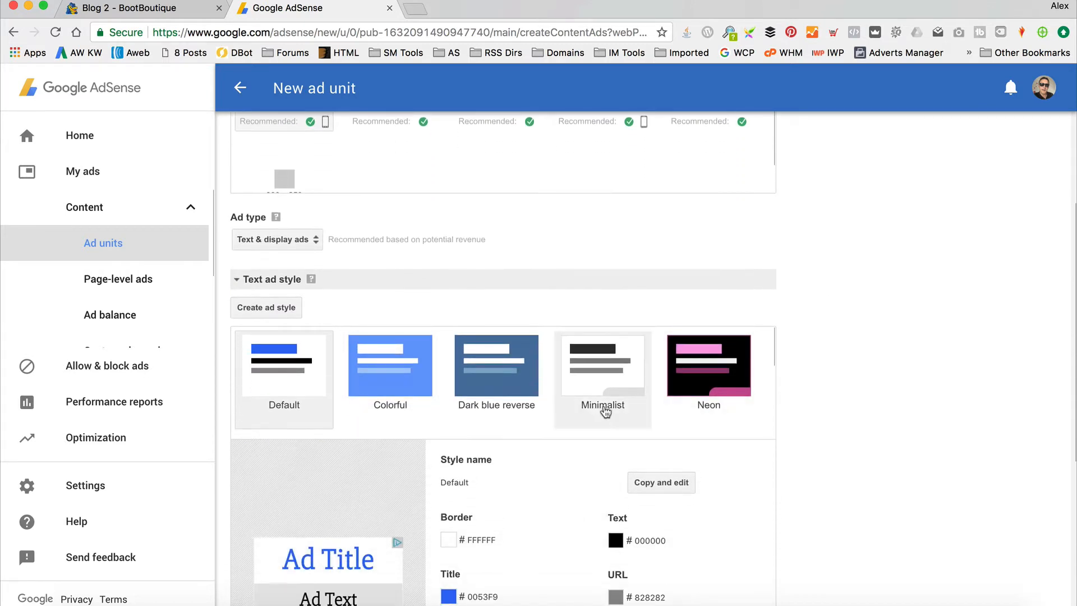
Step: Preview Colorful, Splash of color and High-contrast styles, then settle on High-contrast white
{"action": "left_click", "coordinate": [390, 364]}
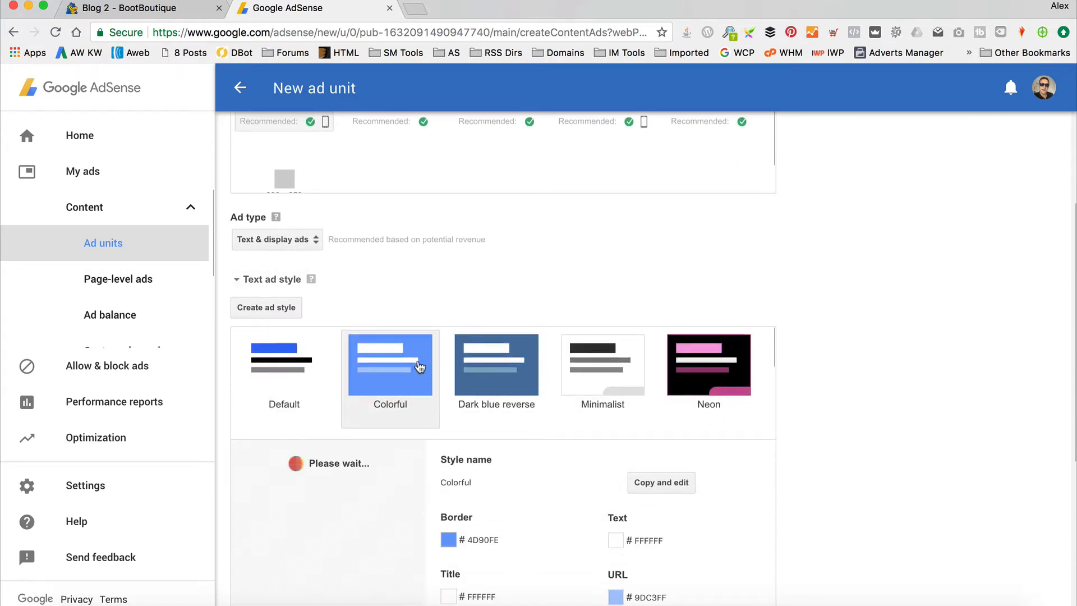
{"action": "left_click", "coordinate": [496, 383]}
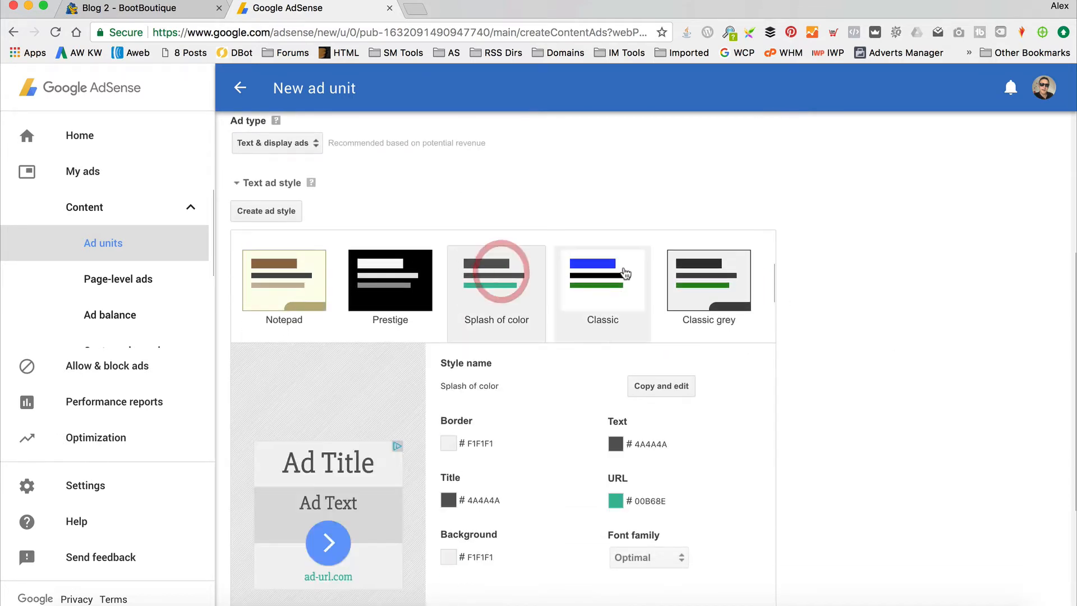
{"action": "scroll", "scroll_direction": "down", "scroll_amount": 3}
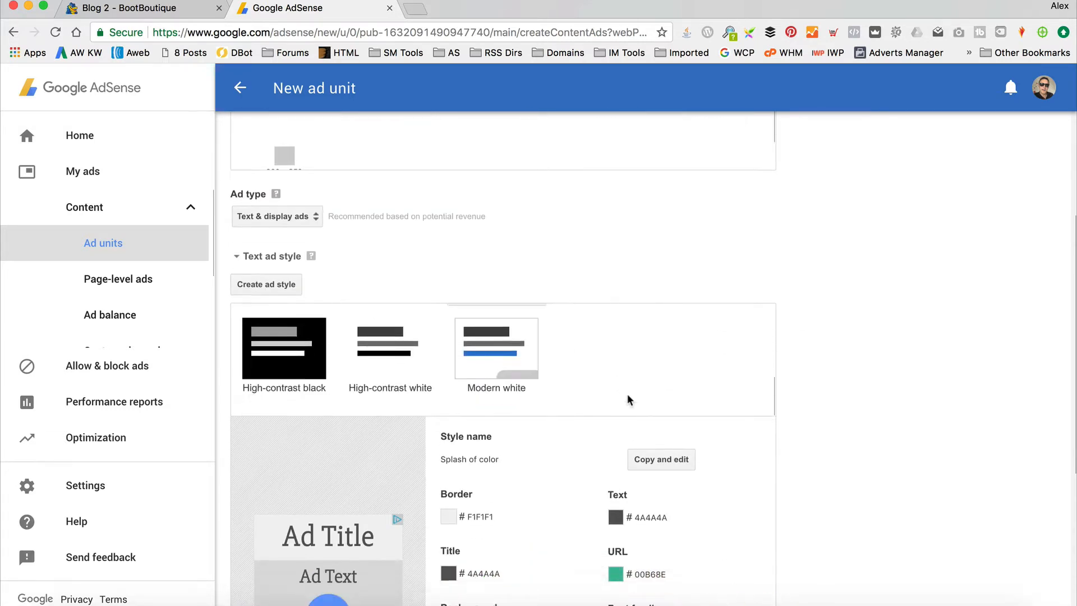
{"action": "scroll", "scroll_direction": "down", "scroll_amount": 3}
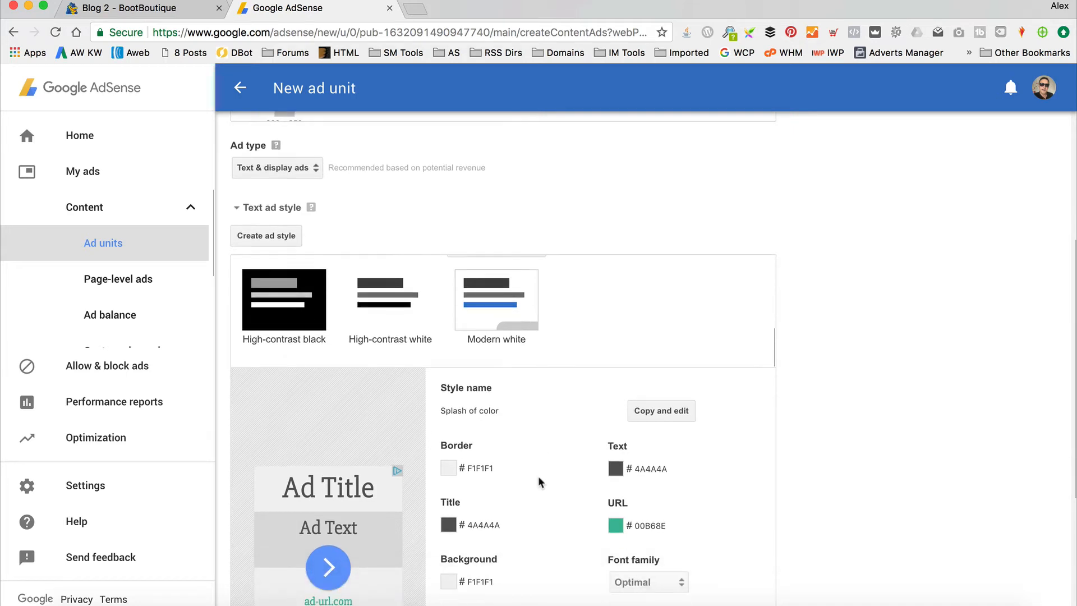
{"action": "left_click", "coordinate": [389, 301]}
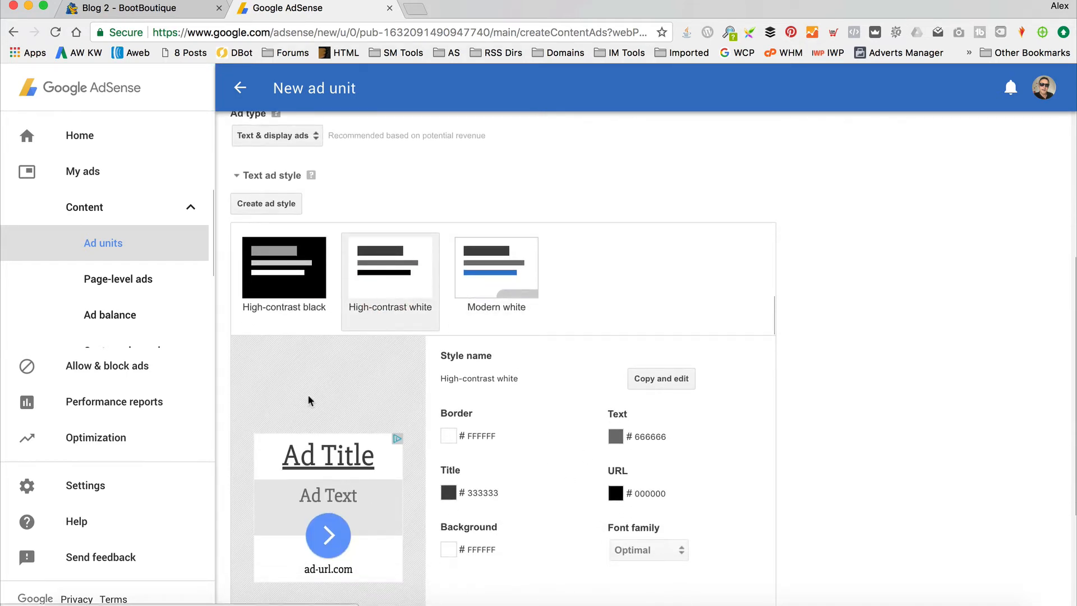
{"action": "scroll", "scroll_direction": "down", "scroll_amount": 3}
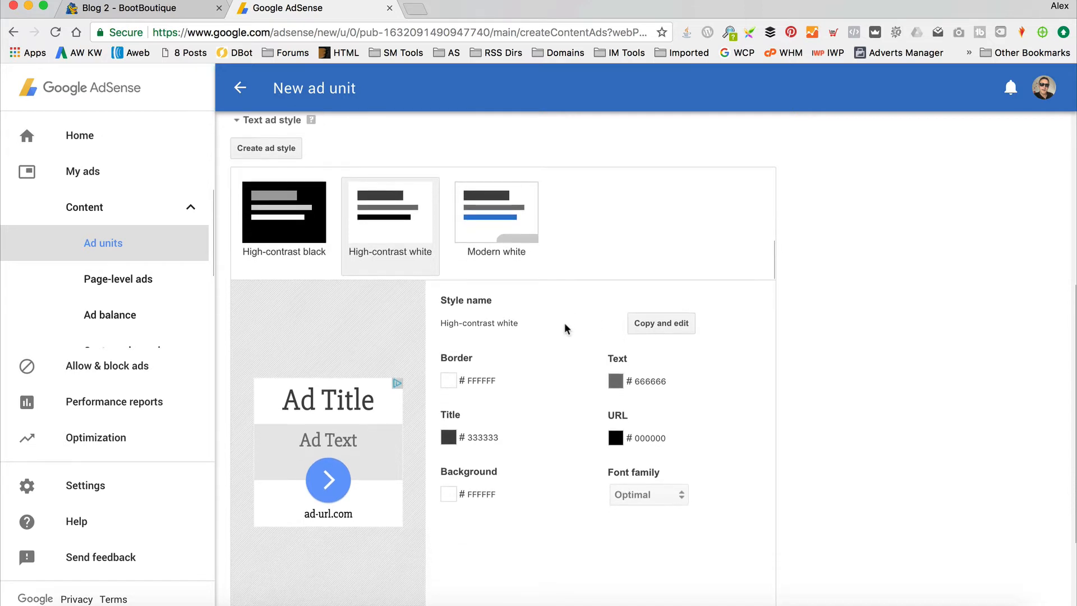
{"action": "left_click", "coordinate": [284, 211]}
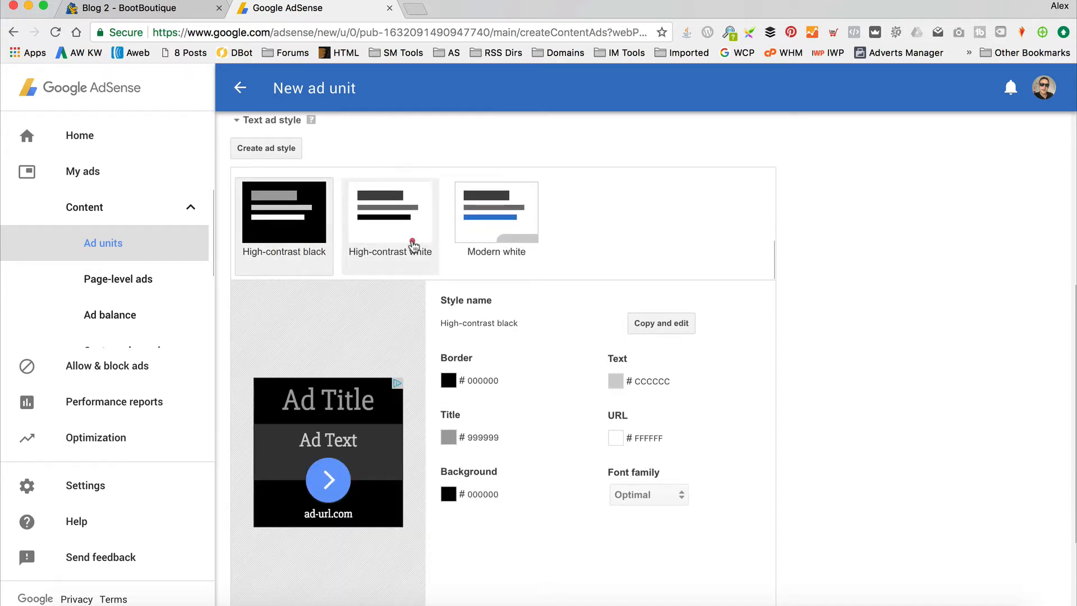
{"action": "left_click", "coordinate": [390, 216]}
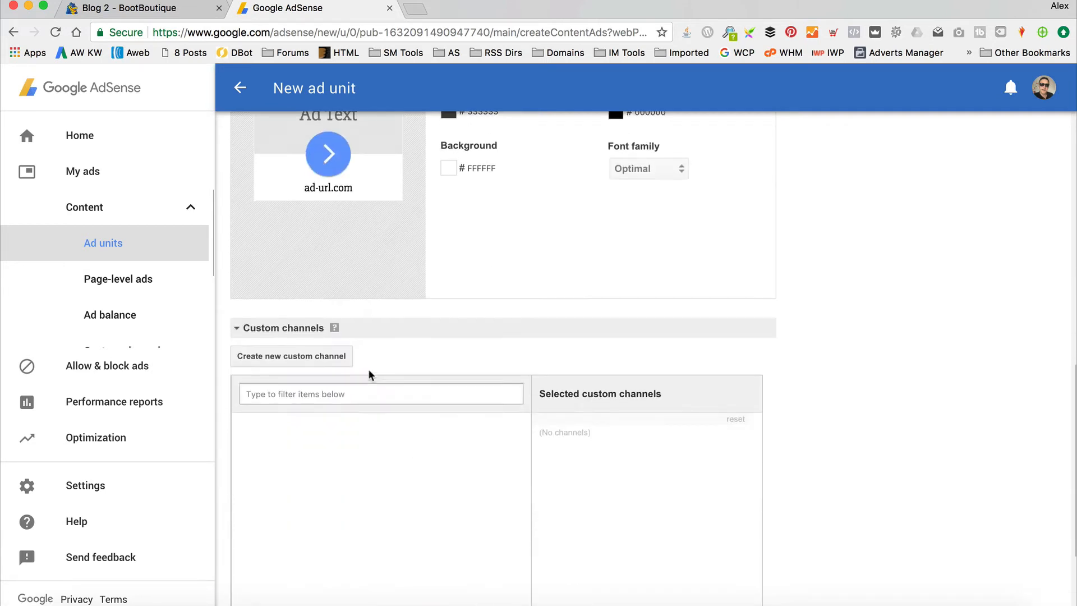
Step: Keep collapsing the unit when no ads are available, then save and get the code
{"action": "scroll", "scroll_direction": "down", "scroll_amount": 3}
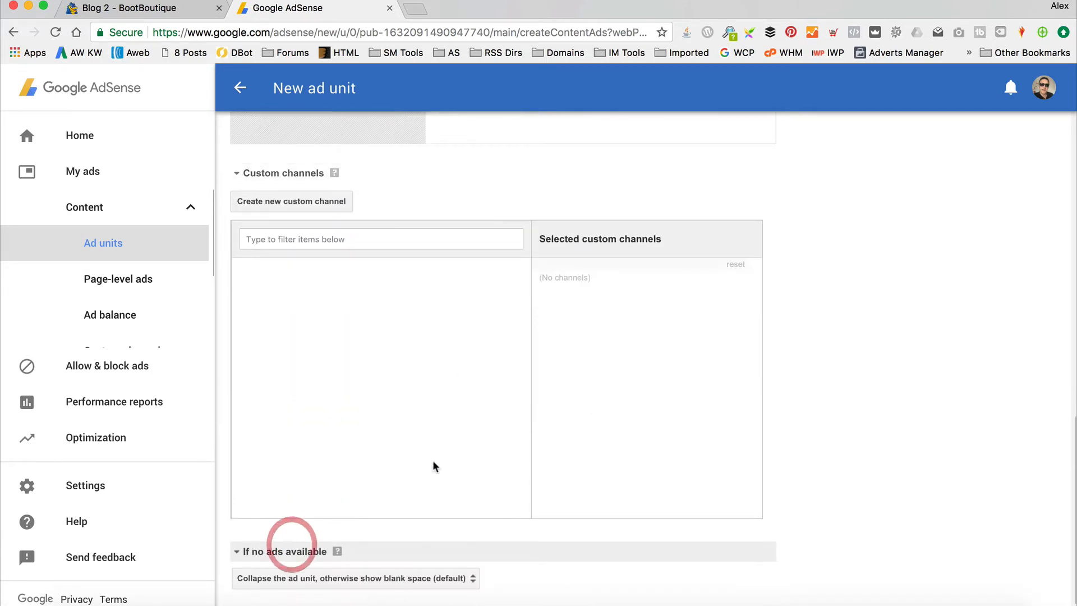
{"action": "scroll", "scroll_direction": "down", "scroll_amount": 3}
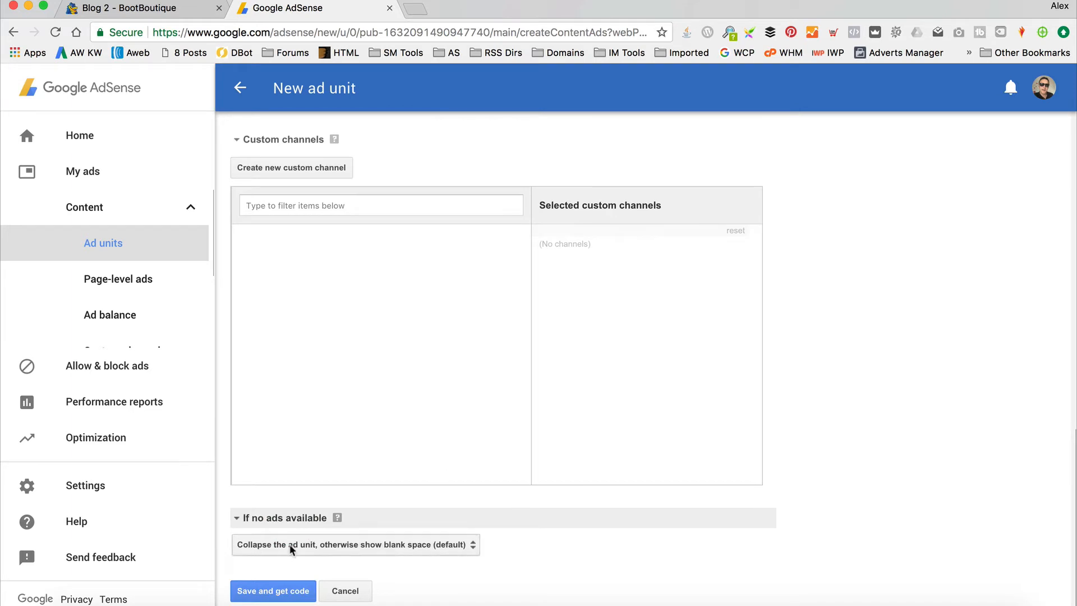
{"action": "left_click", "coordinate": [356, 545]}
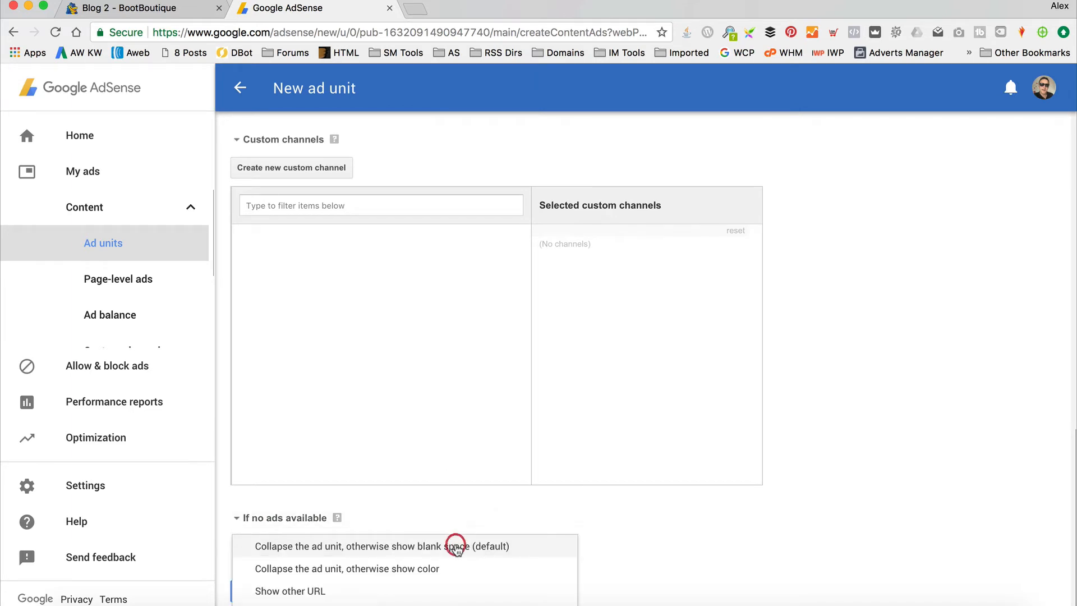
{"action": "left_click", "coordinate": [382, 545]}
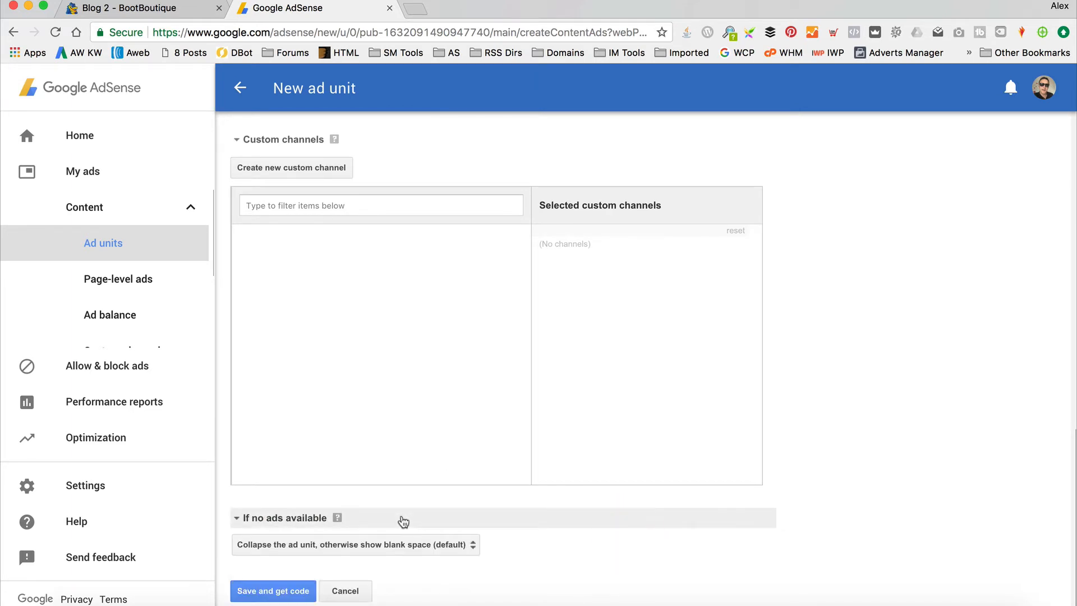
{"action": "left_click", "coordinate": [273, 591]}
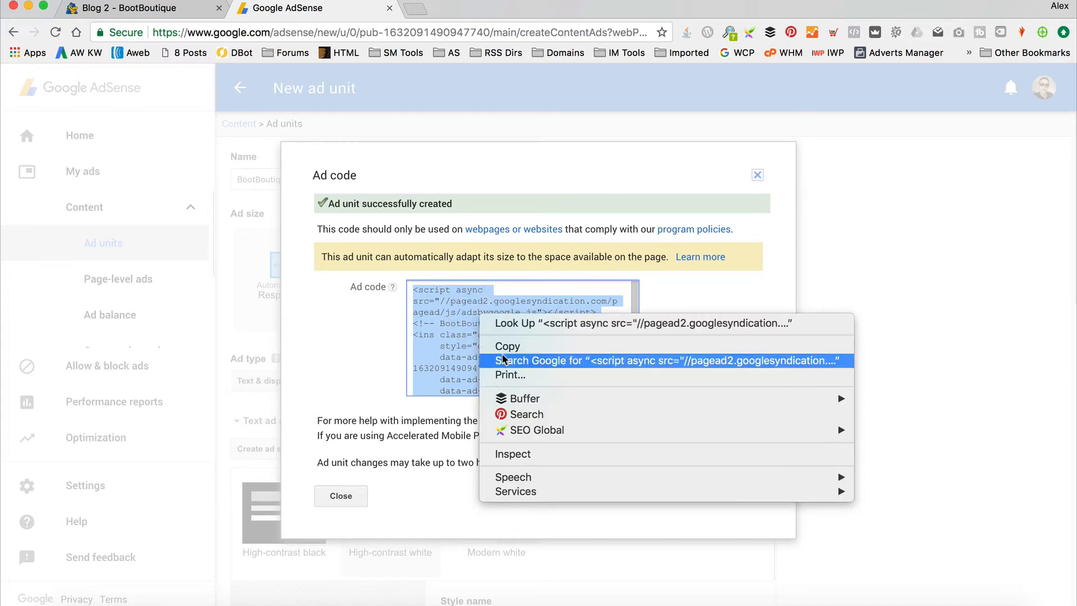
Step: Copy the generated ad code and close the Ad code dialog
{"action": "left_click", "coordinate": [507, 347]}
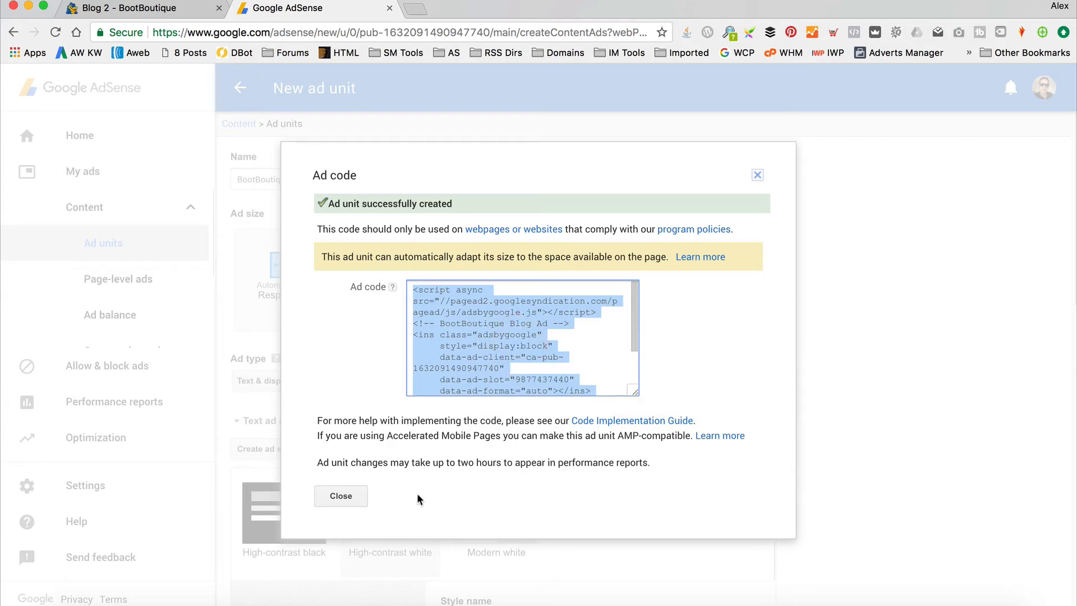
{"action": "left_click", "coordinate": [340, 496]}
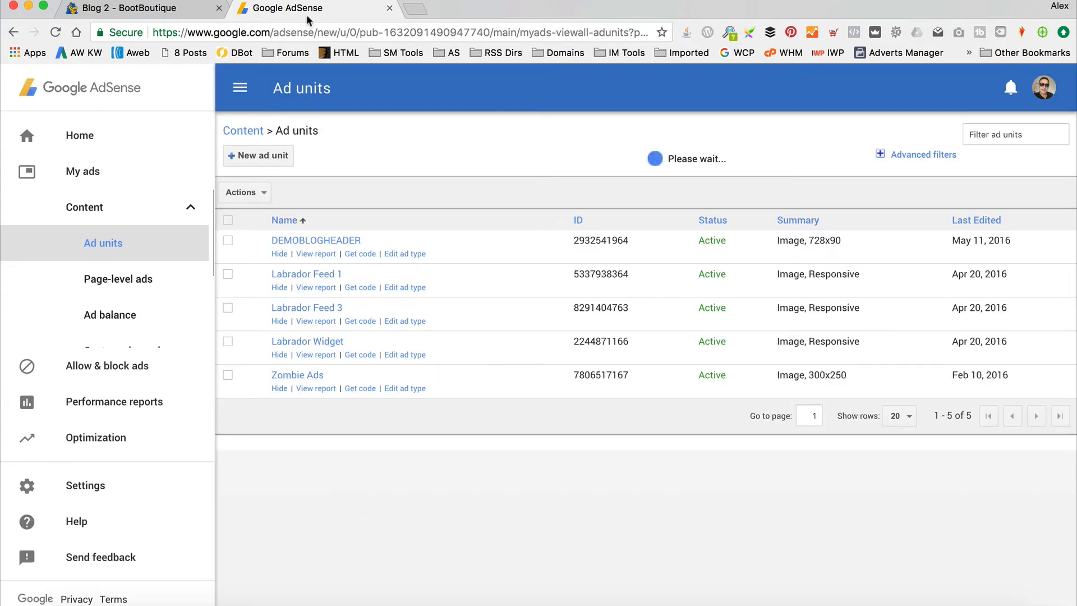
Step: Switch to the Blog 2 tab and go to Widgets from the admin bar menu
{"action": "left_click", "coordinate": [134, 8]}
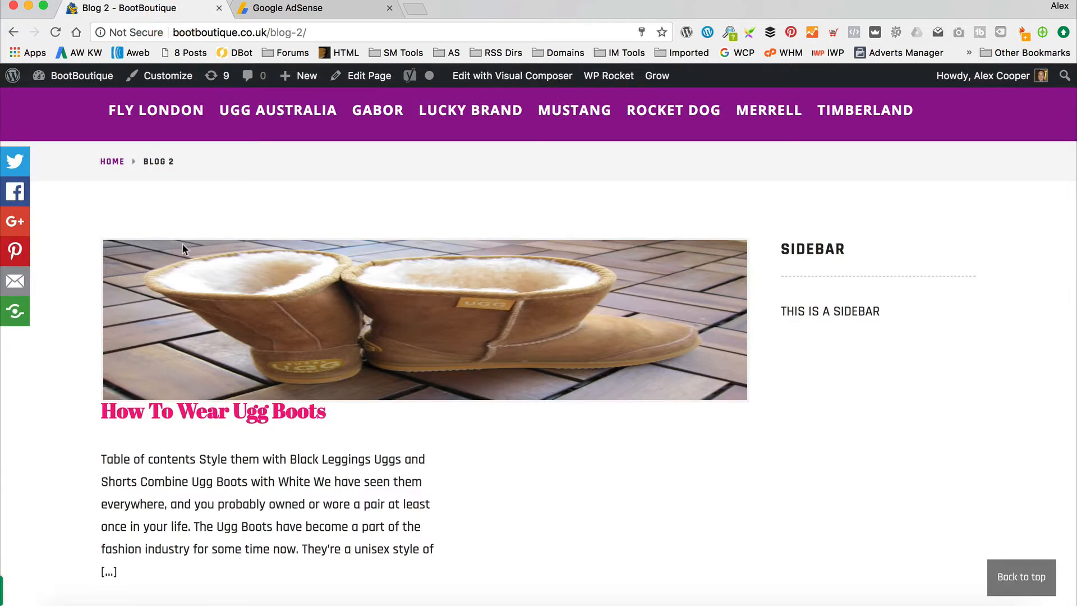
{"action": "left_click", "coordinate": [80, 75]}
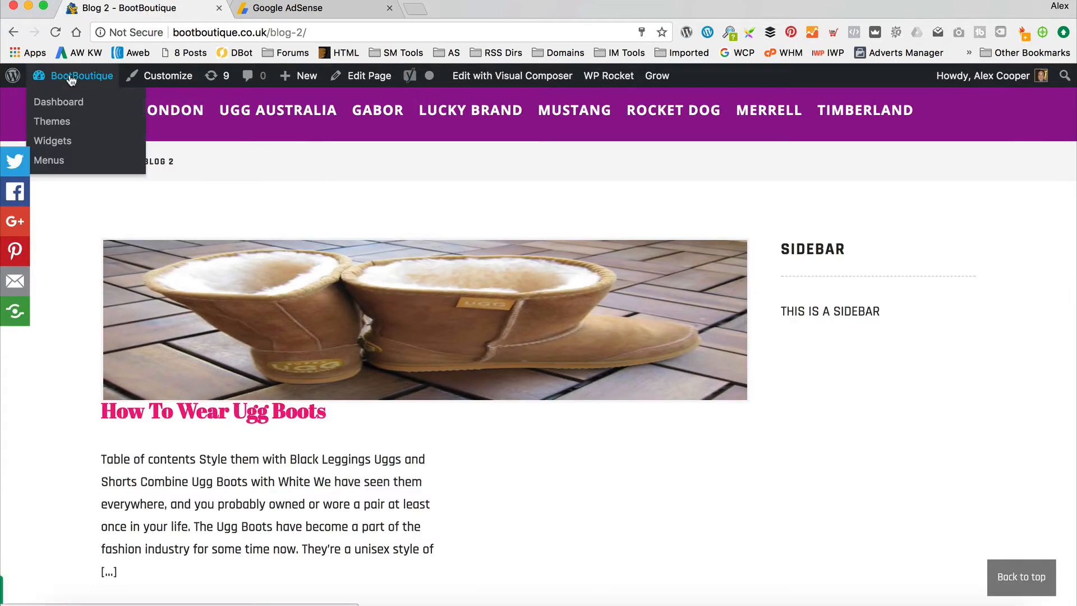
{"action": "left_click", "coordinate": [53, 141]}
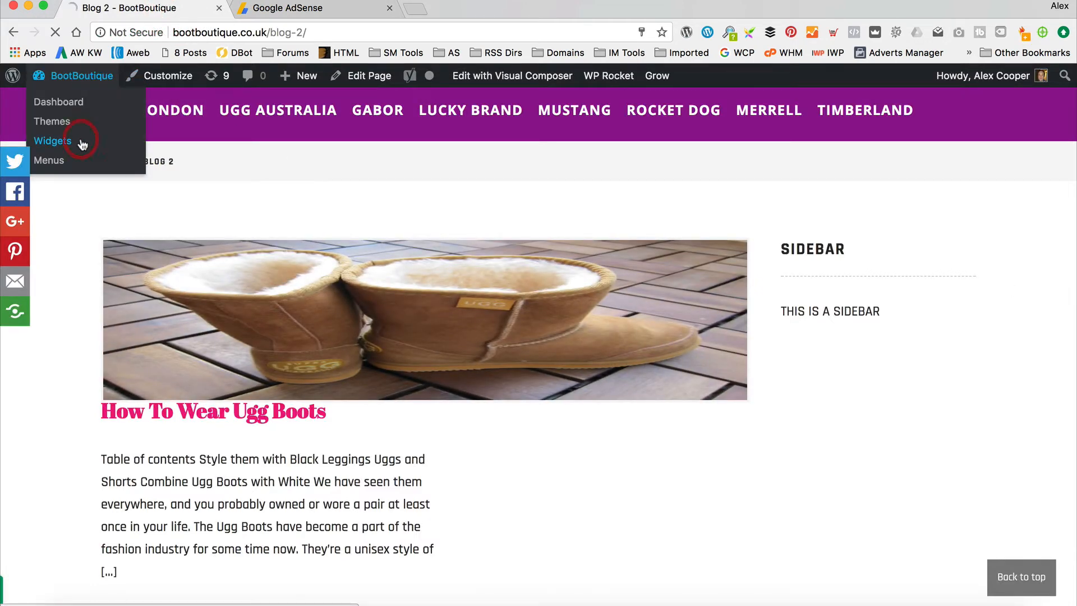
{"action": "left_click", "coordinate": [53, 141]}
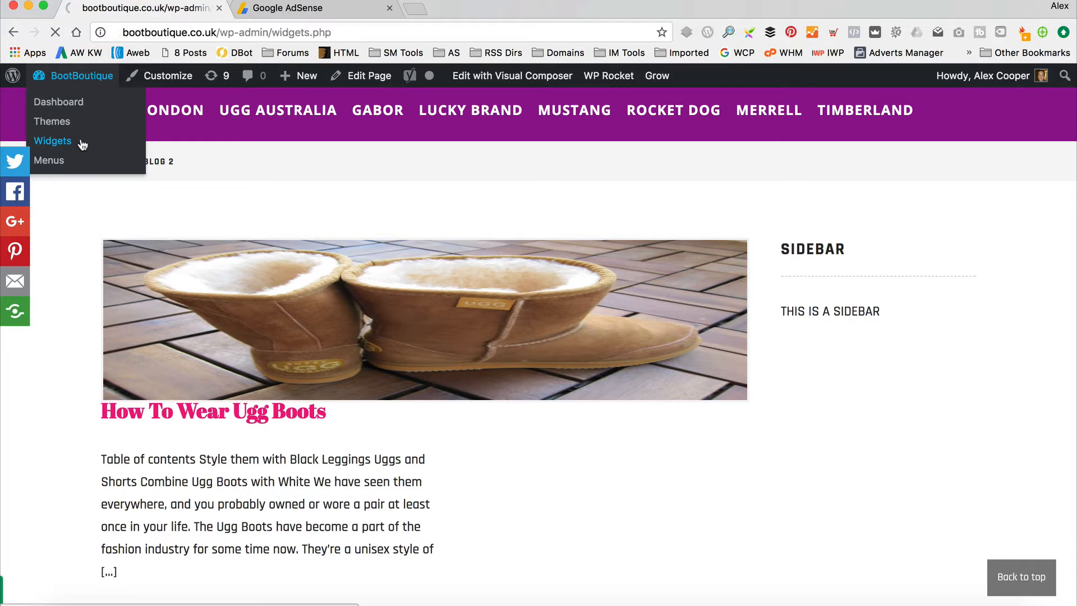
Step: Add a Text widget to the Blog sidebar and switch its editor to plain code
{"action": "left_click", "coordinate": [53, 141]}
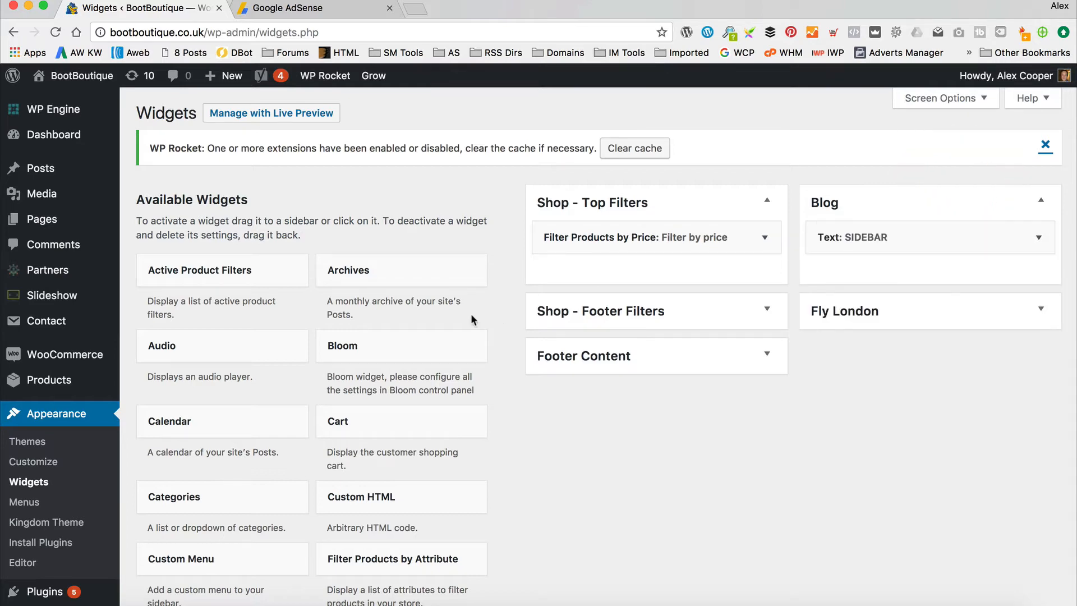
{"action": "mouse_move", "coordinate": [491, 352]}
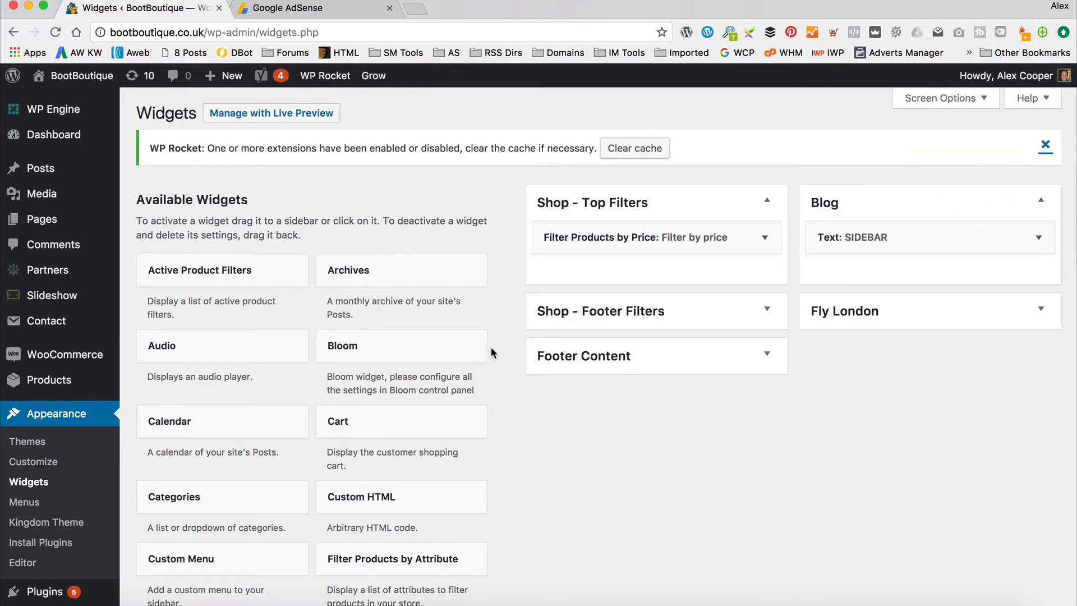
{"action": "scroll", "scroll_direction": "down", "scroll_amount": 3}
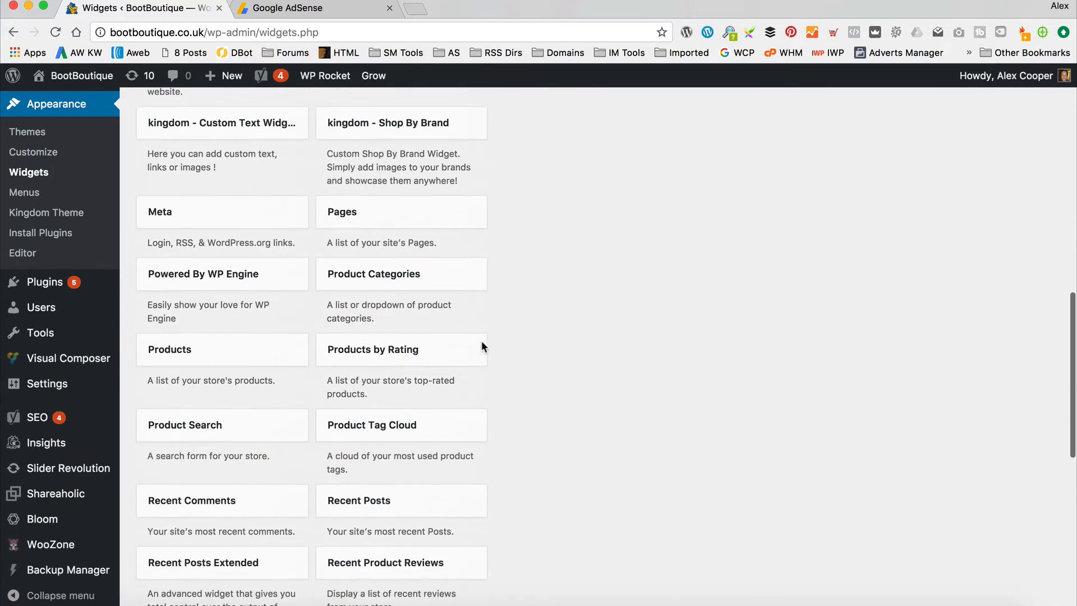
{"action": "scroll", "scroll_direction": "down", "scroll_amount": 3}
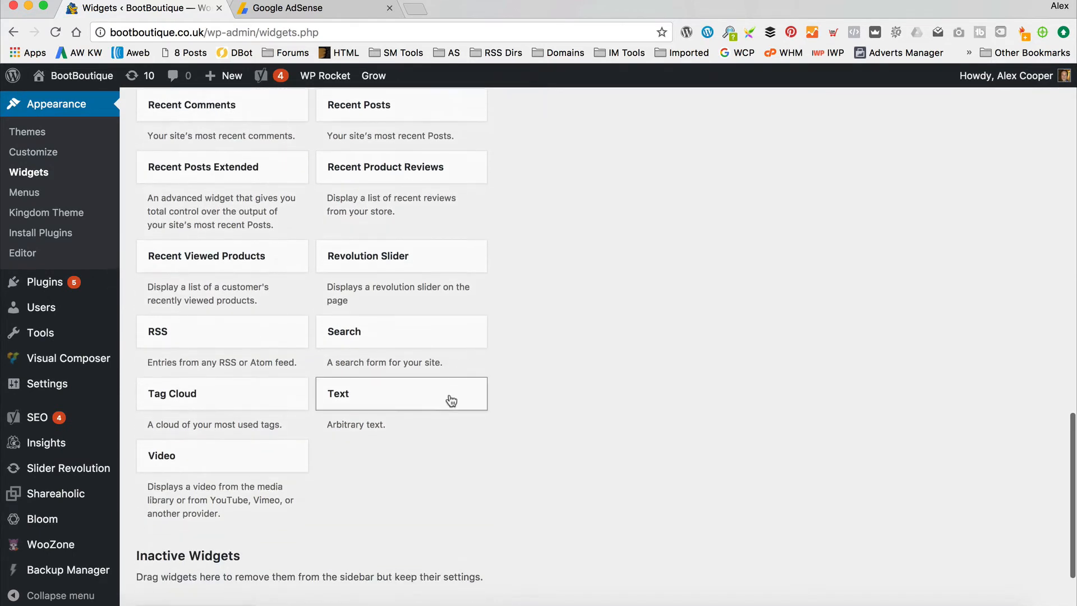
{"action": "left_click", "coordinate": [401, 392]}
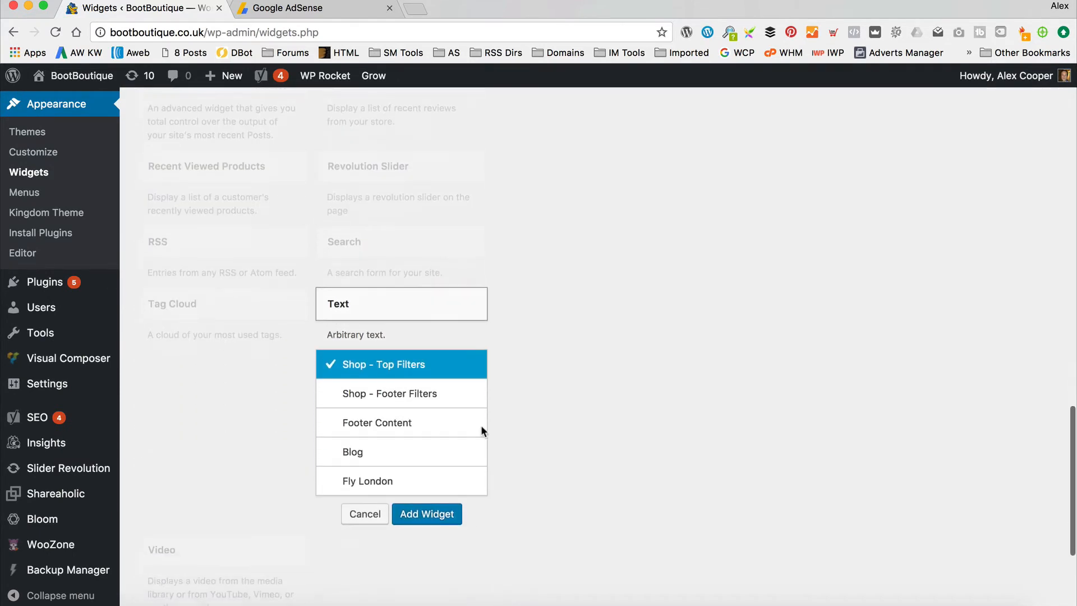
{"action": "scroll", "scroll_direction": "down", "scroll_amount": 3}
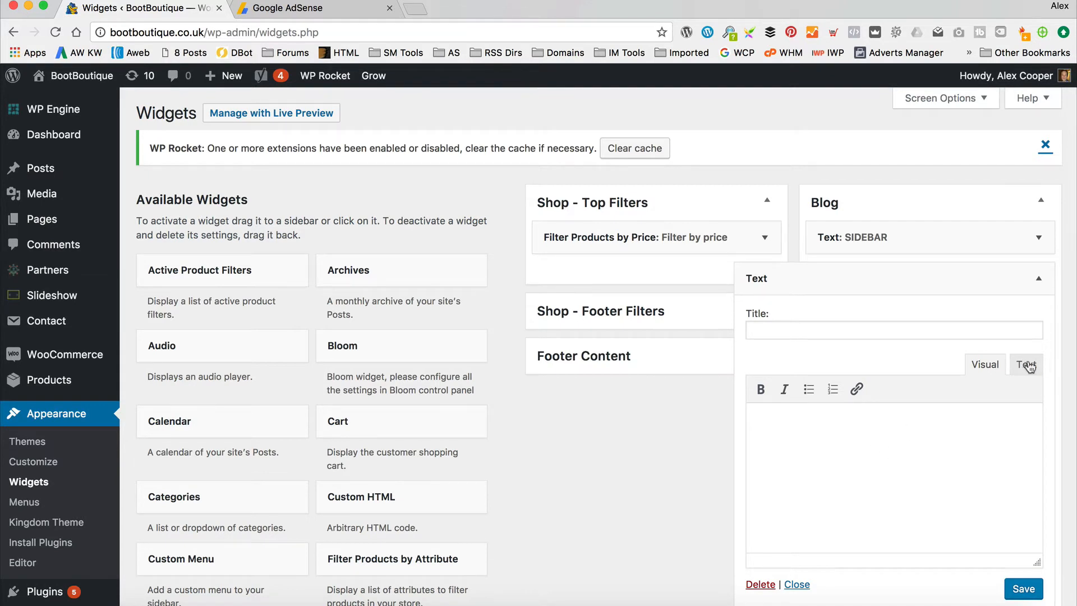
{"action": "left_click", "coordinate": [1027, 364]}
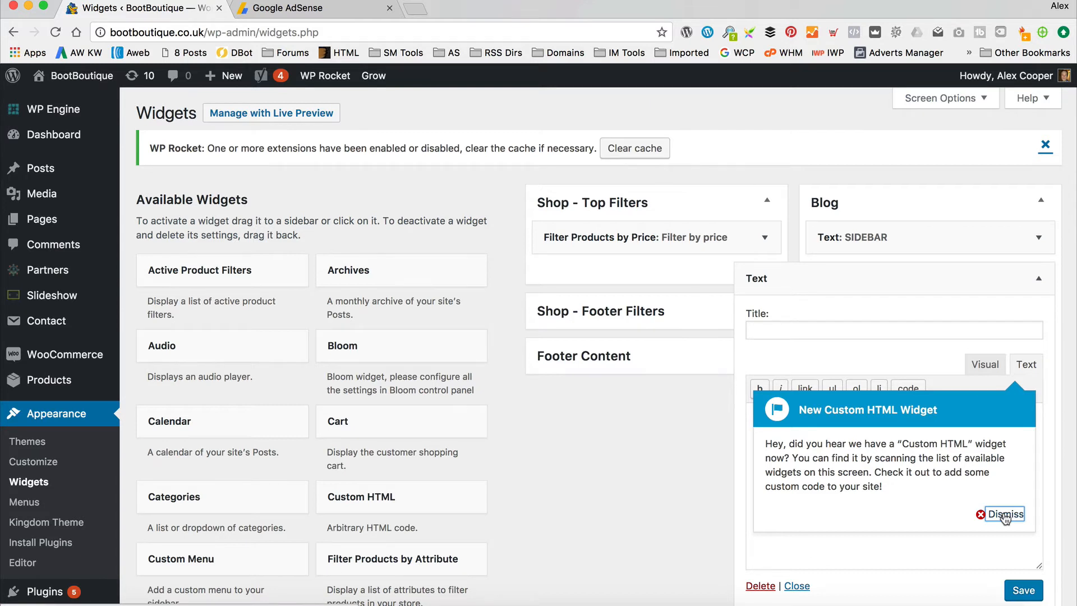
{"action": "mouse_move", "coordinate": [999, 517]}
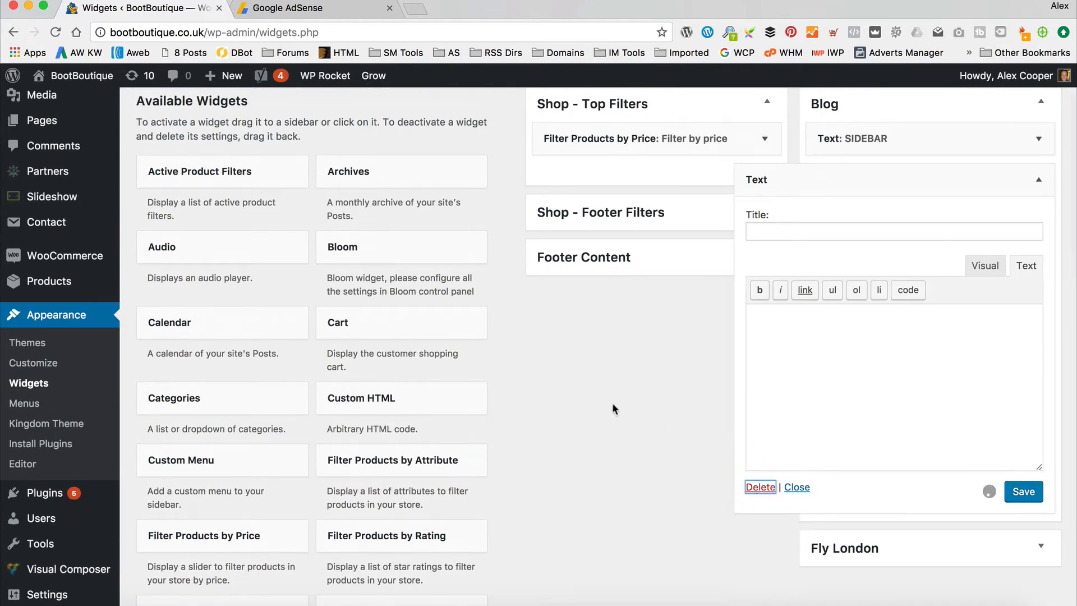
Step: Add a Custom HTML widget to Blog, paste the AdSense code, title it 'Sponsored' and save
{"action": "scroll", "scroll_direction": "down", "scroll_amount": 3}
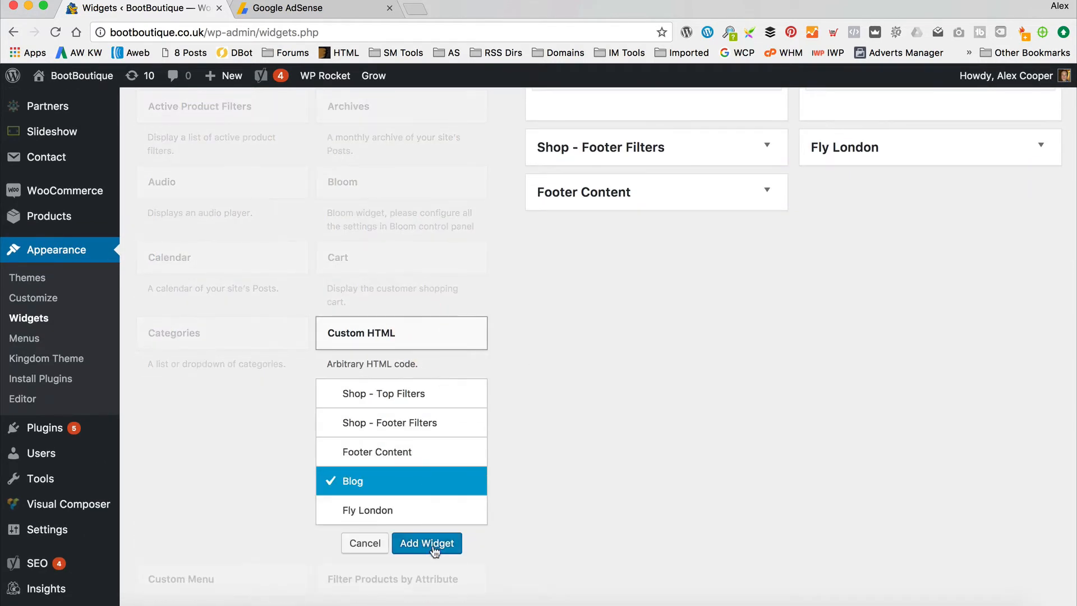
{"action": "left_click", "coordinate": [426, 543]}
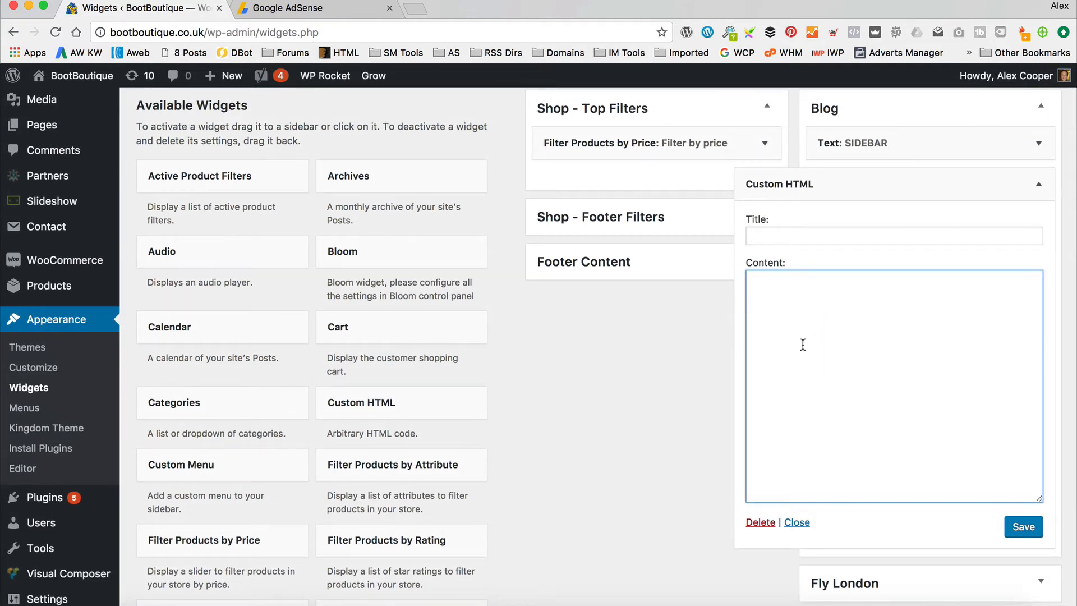
{"action": "type", "text": "<script async src=\"//pagead2.googlesyndication.com/pagead/js/adsbygoogle.js\"></script>"}
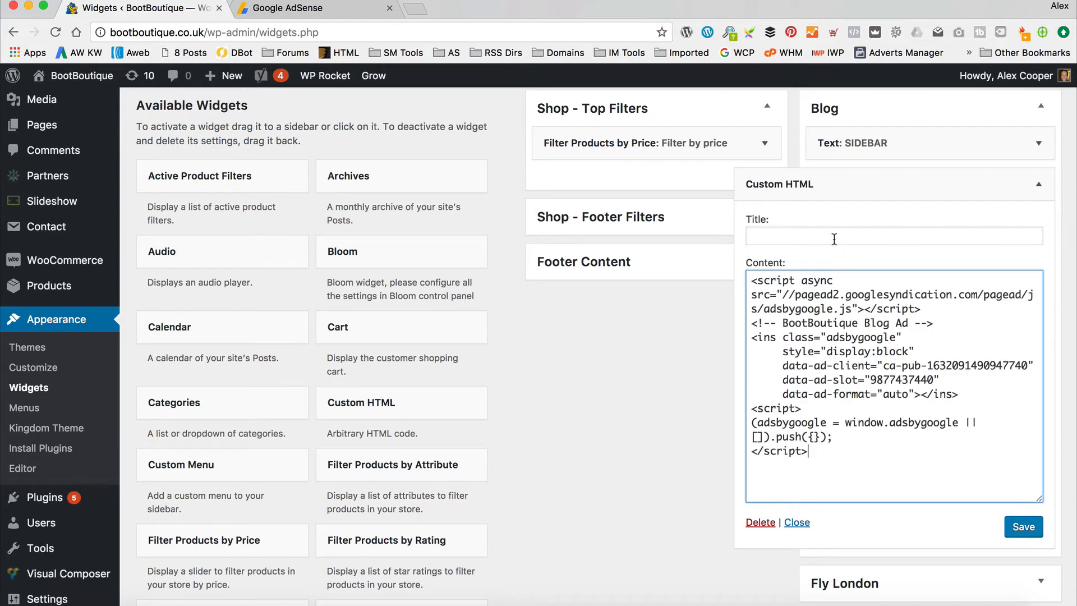
{"action": "type", "text": "Sponos"}
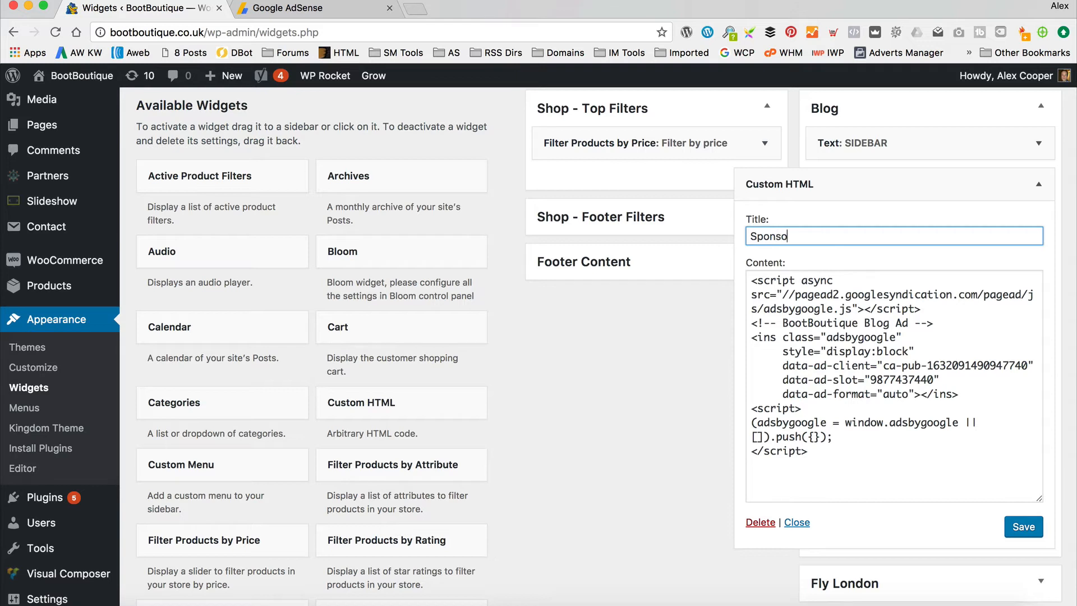
{"action": "type", "text": "red"}
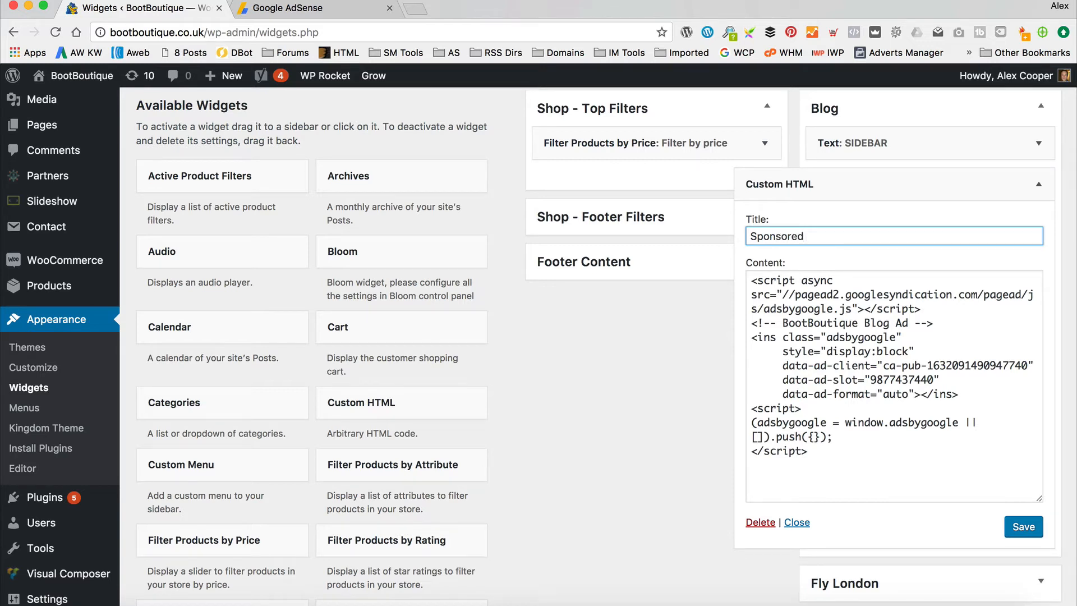
{"action": "mouse_move", "coordinate": [916, 288]}
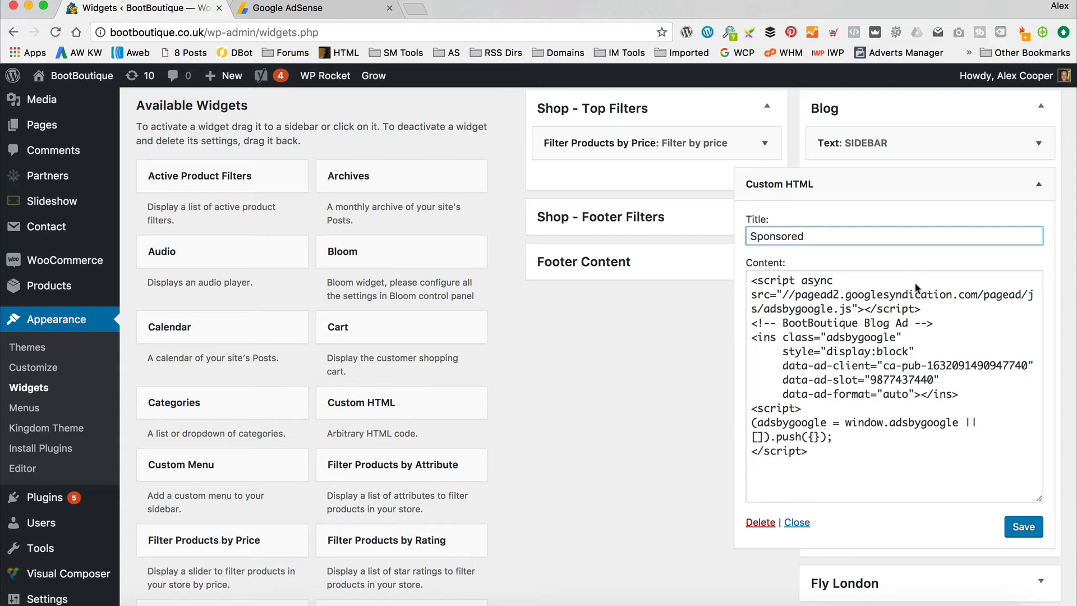
{"action": "left_click", "coordinate": [1023, 526]}
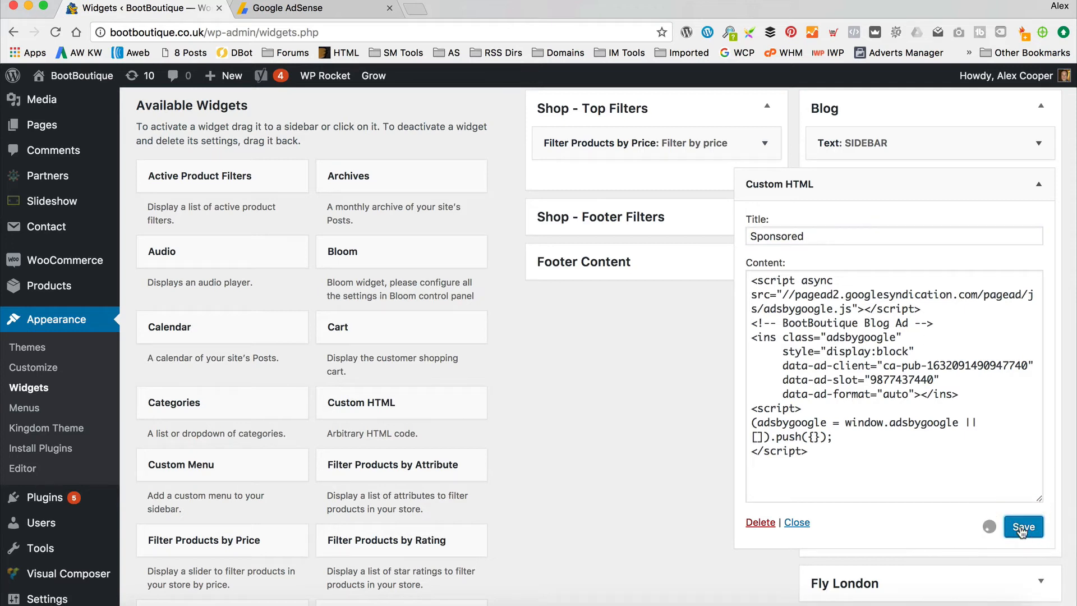
{"action": "left_click", "coordinate": [1023, 527]}
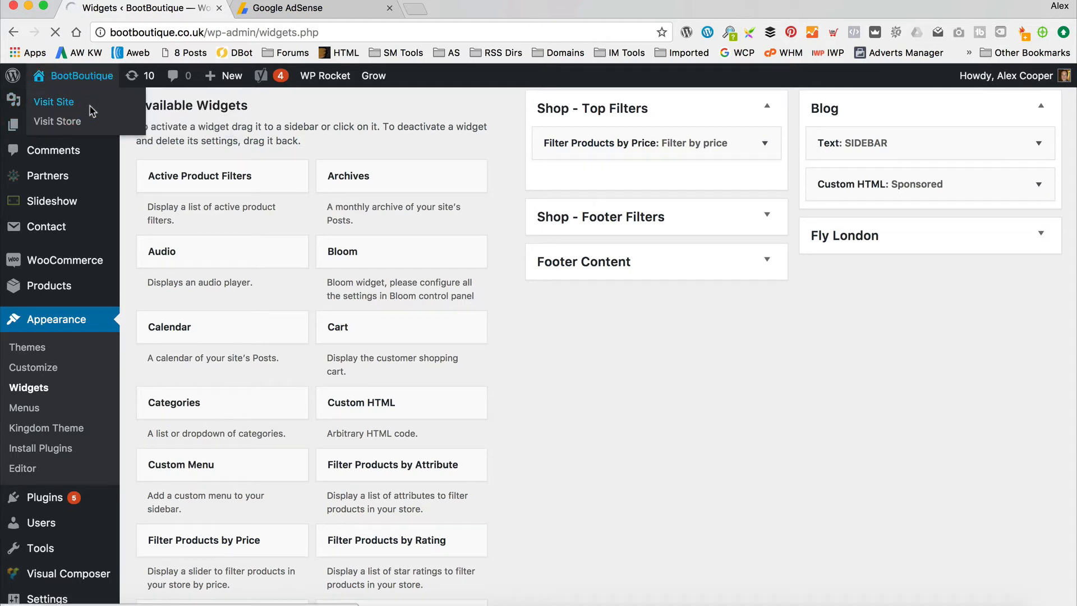
Step: Visit the live blog, scroll to confirm the Sponsored ad shows, then return to AdSense
{"action": "left_click", "coordinate": [54, 102]}
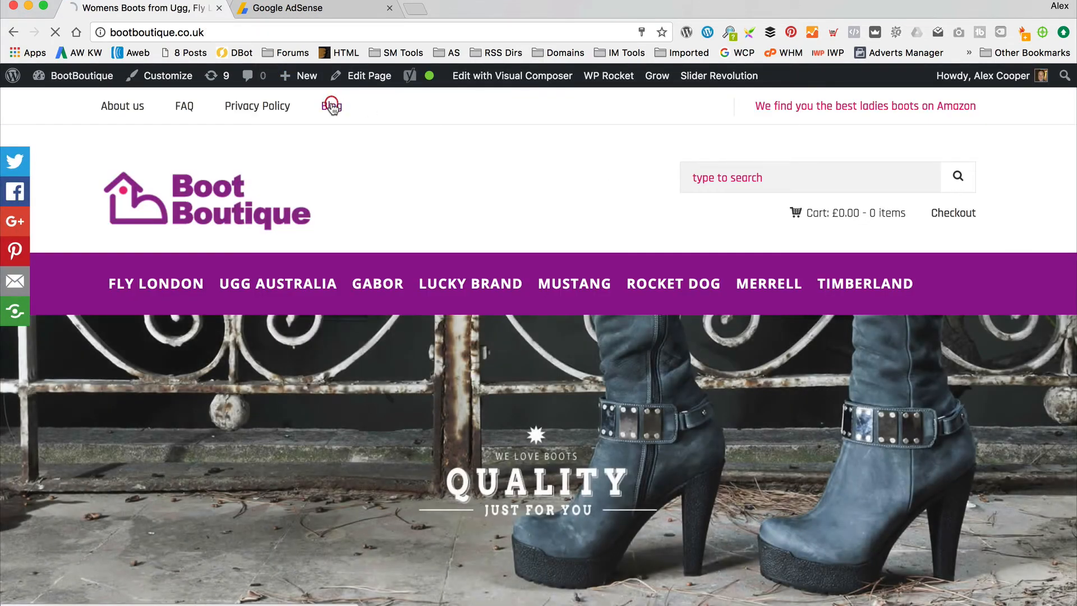
{"action": "left_click", "coordinate": [331, 106]}
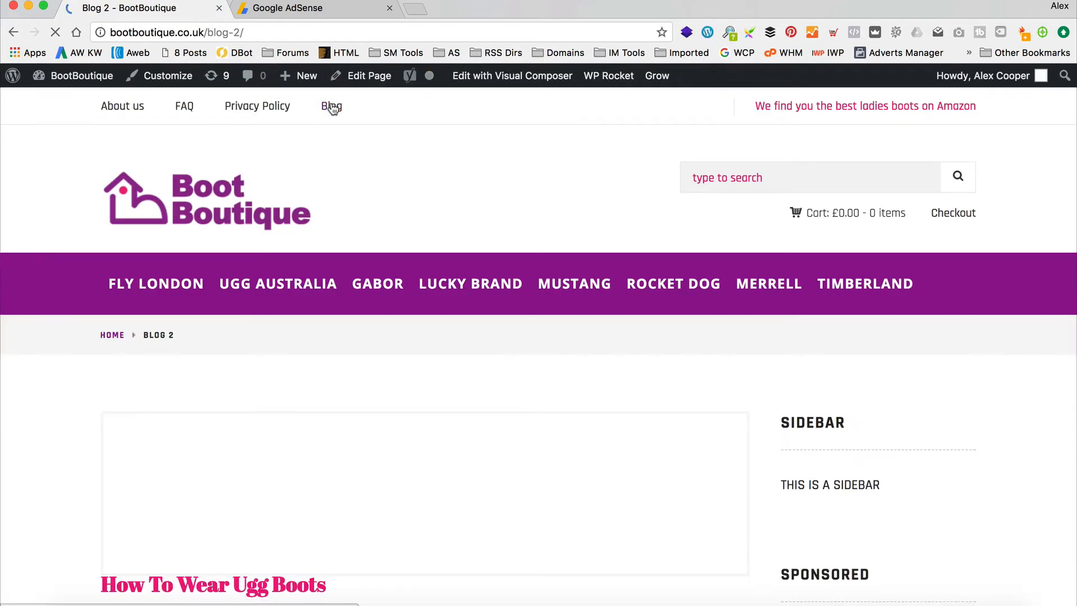
{"action": "scroll", "scroll_direction": "down", "scroll_amount": 3}
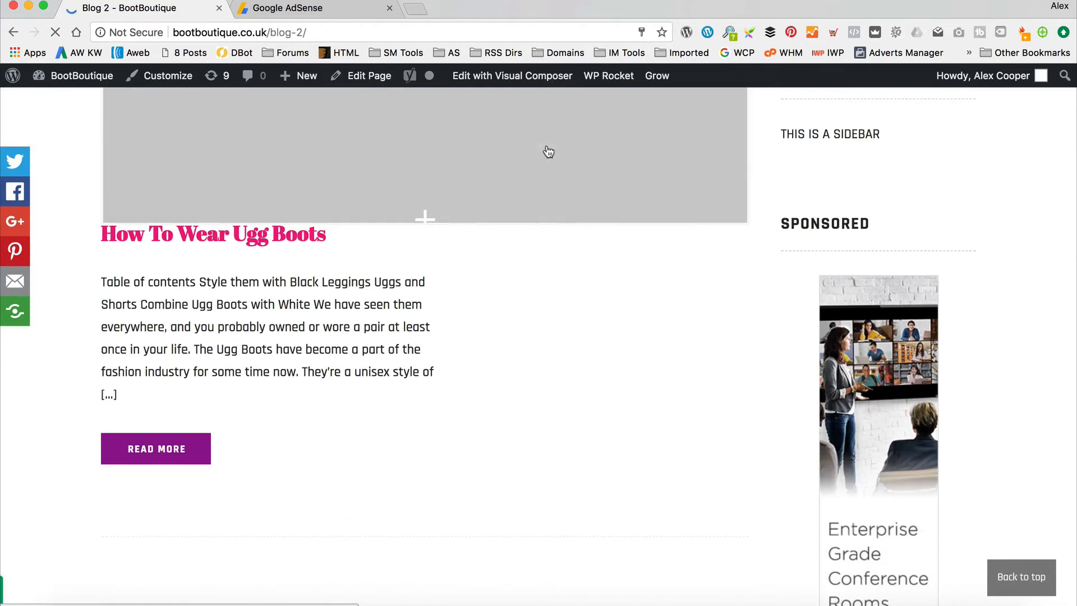
{"action": "scroll", "scroll_direction": "down", "scroll_amount": 3}
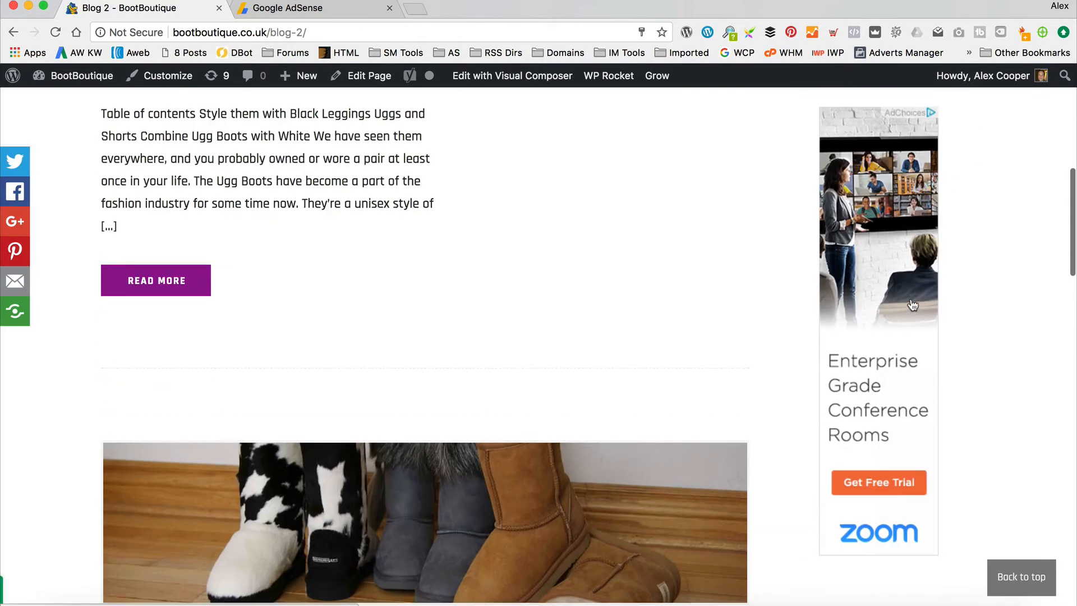
{"action": "scroll", "scroll_direction": "down", "scroll_amount": 3}
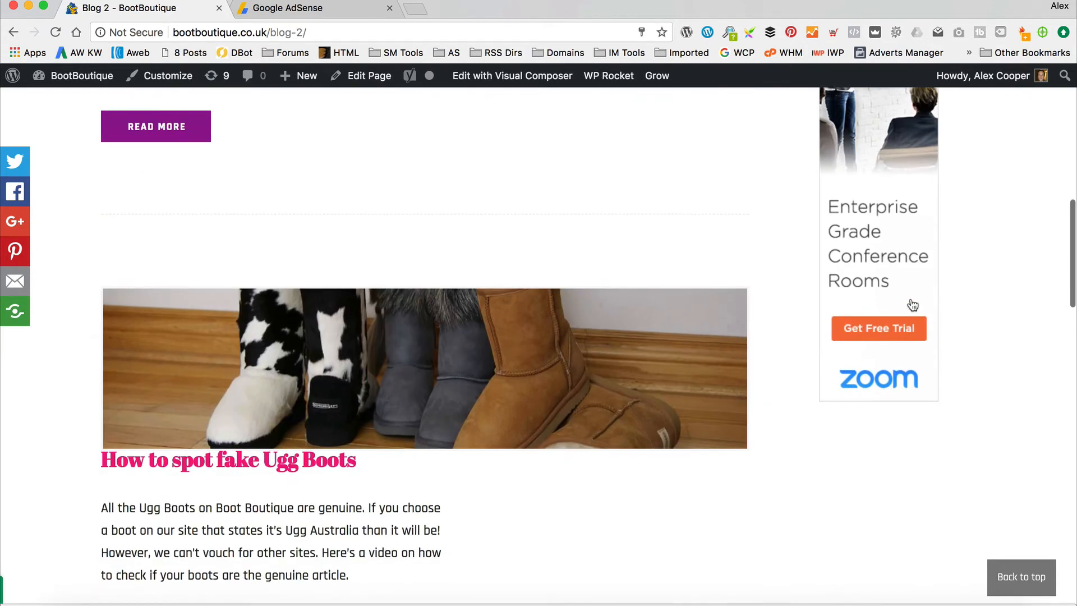
{"action": "scroll", "scroll_direction": "up", "scroll_amount": 3}
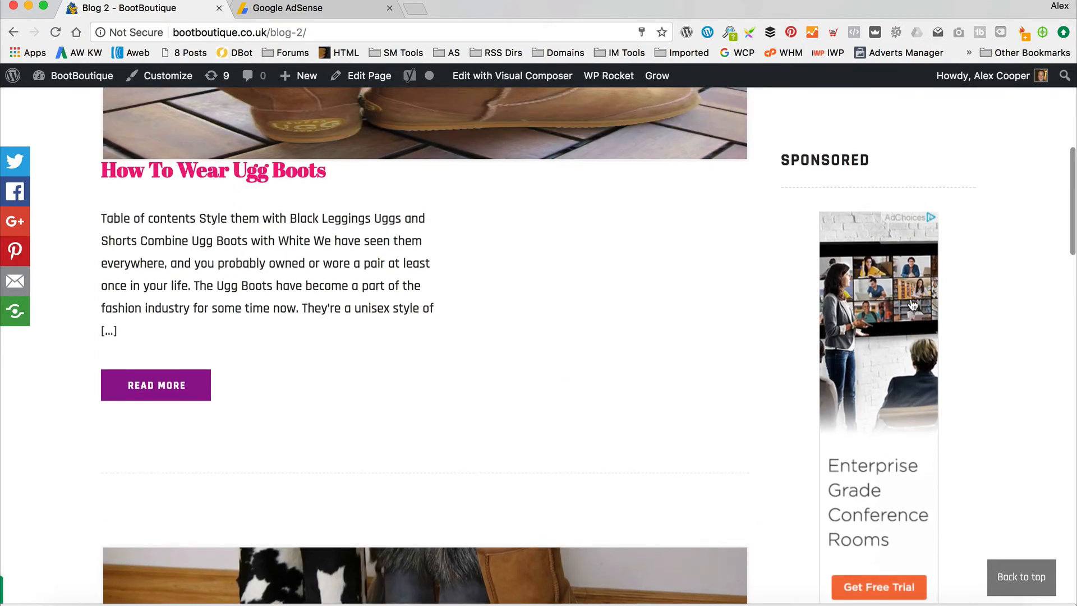
{"action": "scroll", "scroll_direction": "down", "scroll_amount": 3}
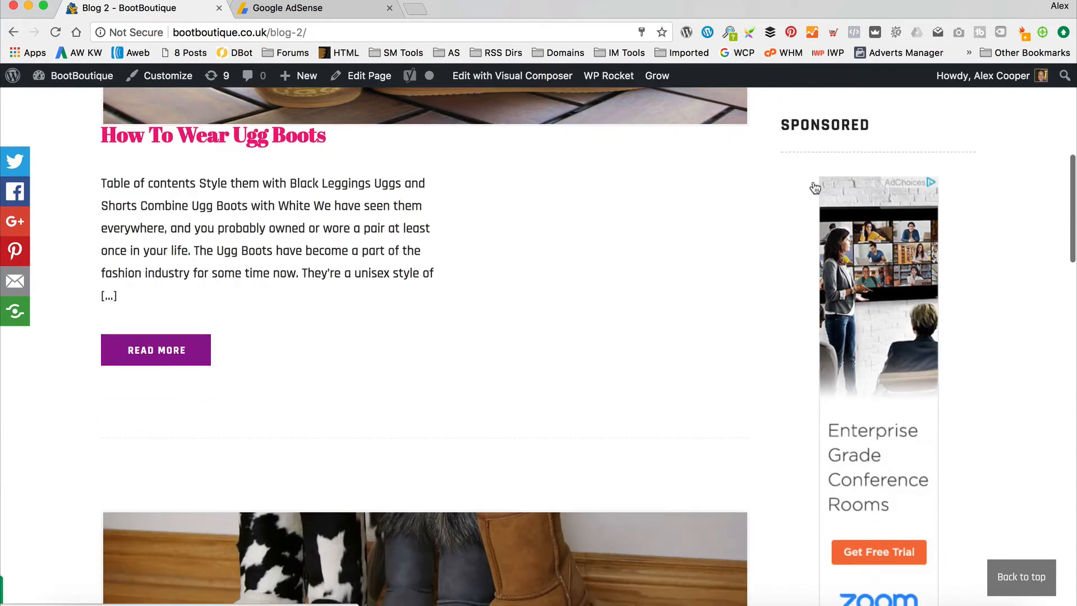
{"action": "left_click", "coordinate": [284, 8]}
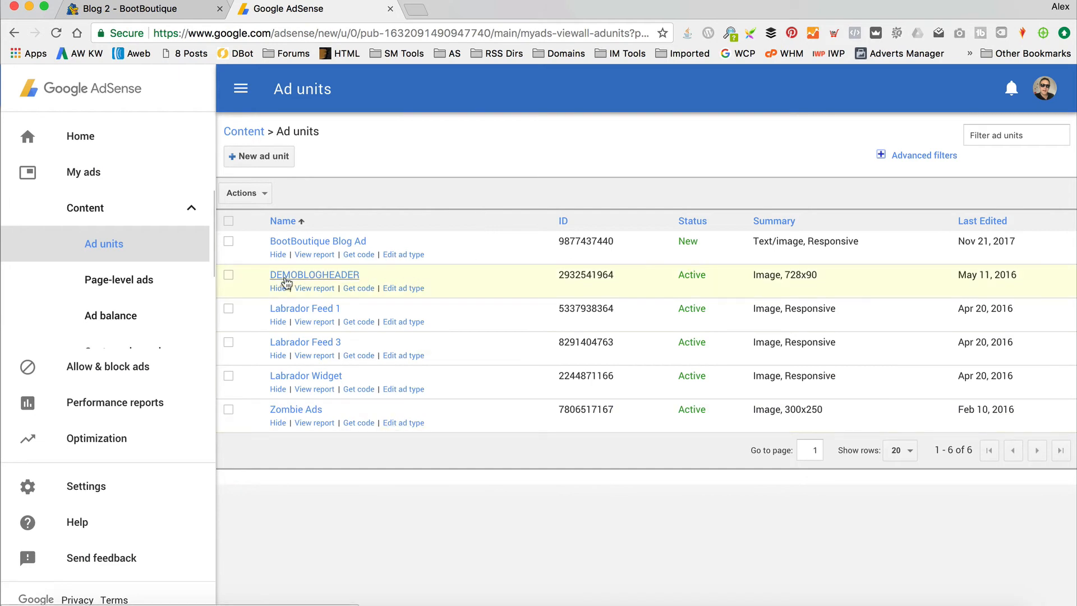
{"action": "left_click", "coordinate": [317, 241]}
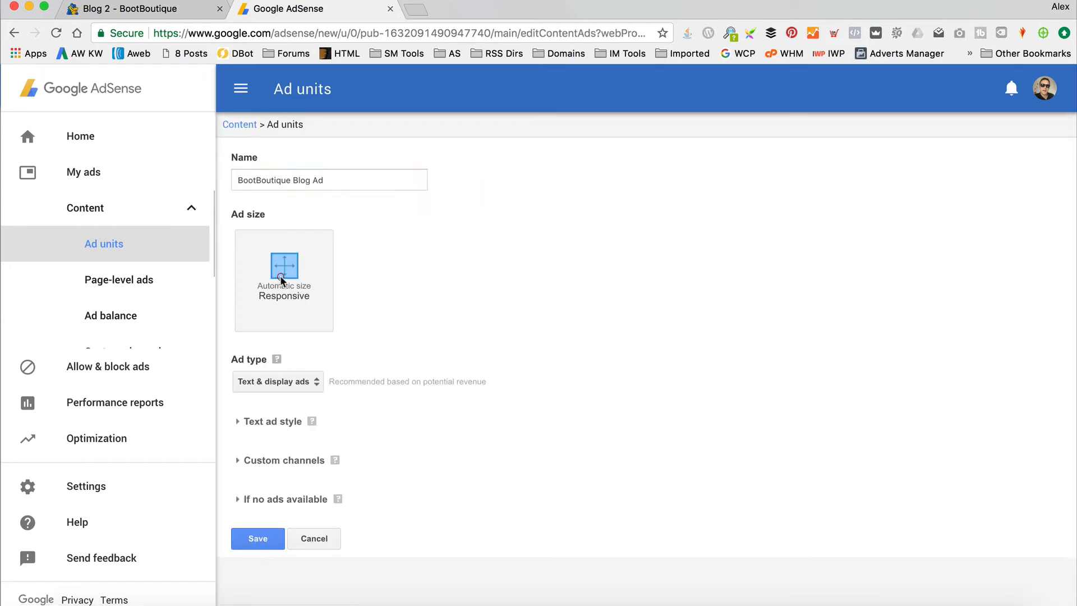
{"action": "mouse_move", "coordinate": [338, 534]}
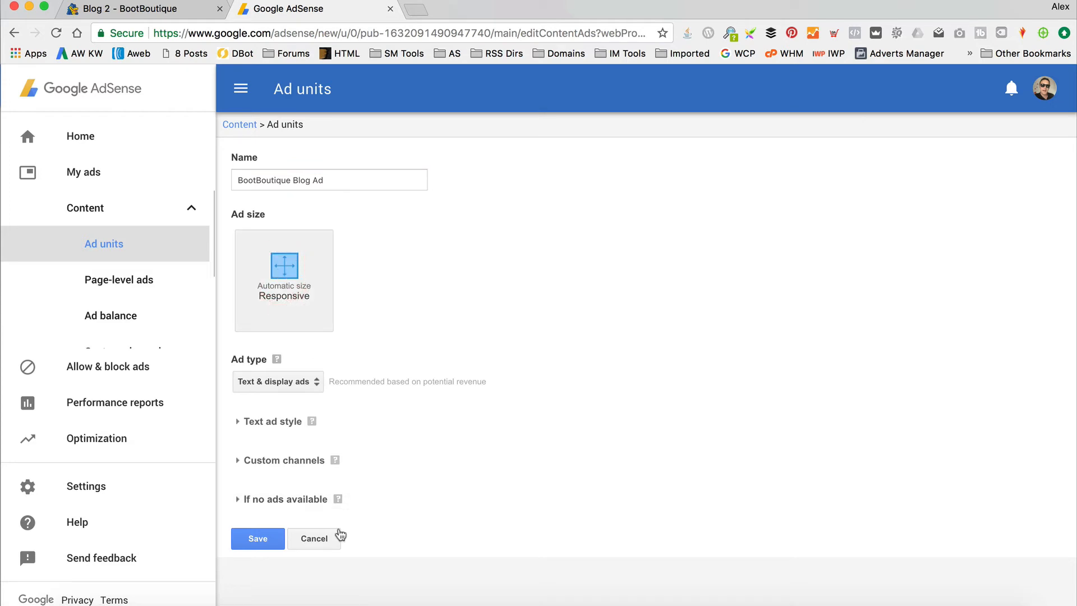
{"action": "left_click", "coordinate": [258, 538]}
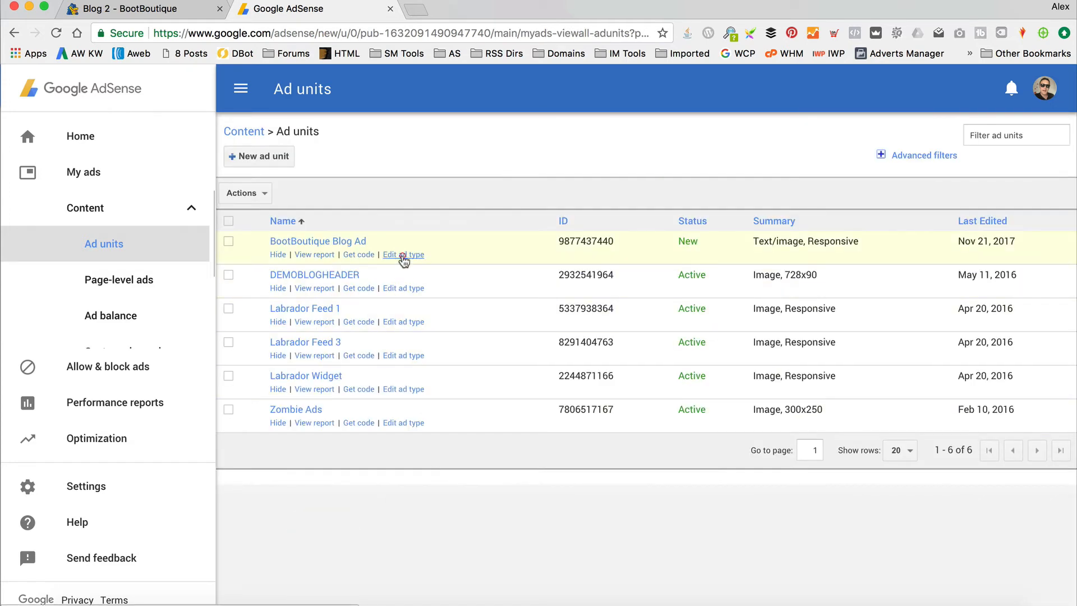
{"action": "left_click", "coordinate": [404, 255]}
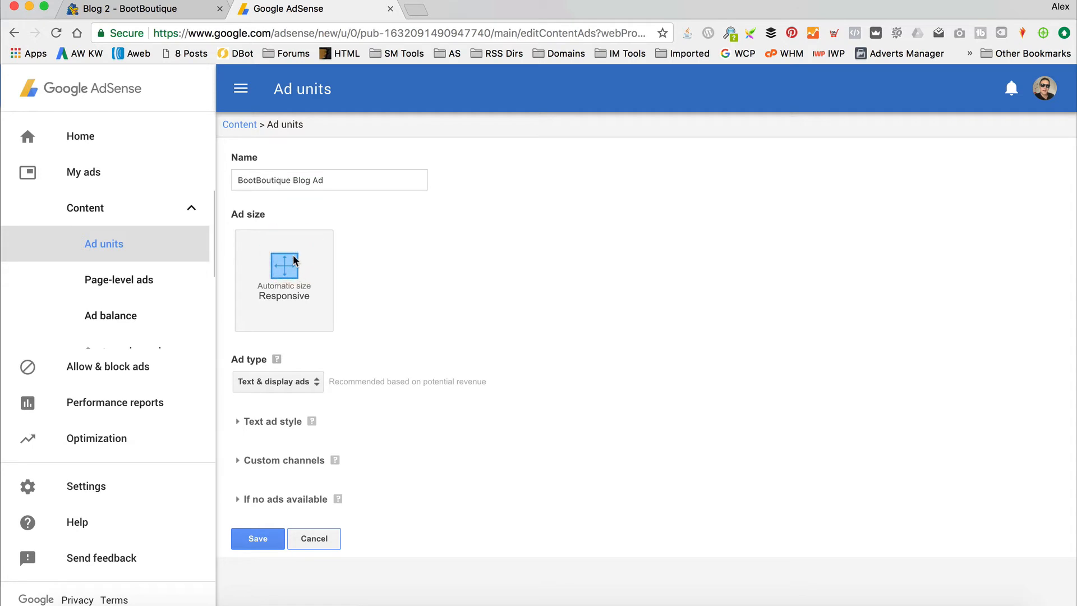
{"action": "left_click", "coordinate": [282, 267]}
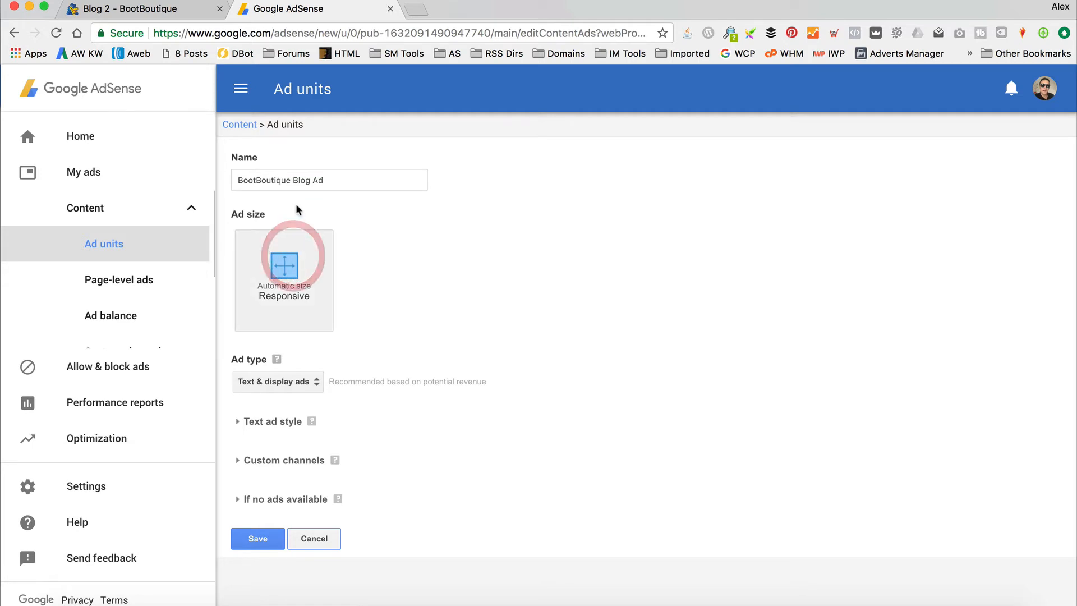
{"action": "left_click", "coordinate": [258, 538]}
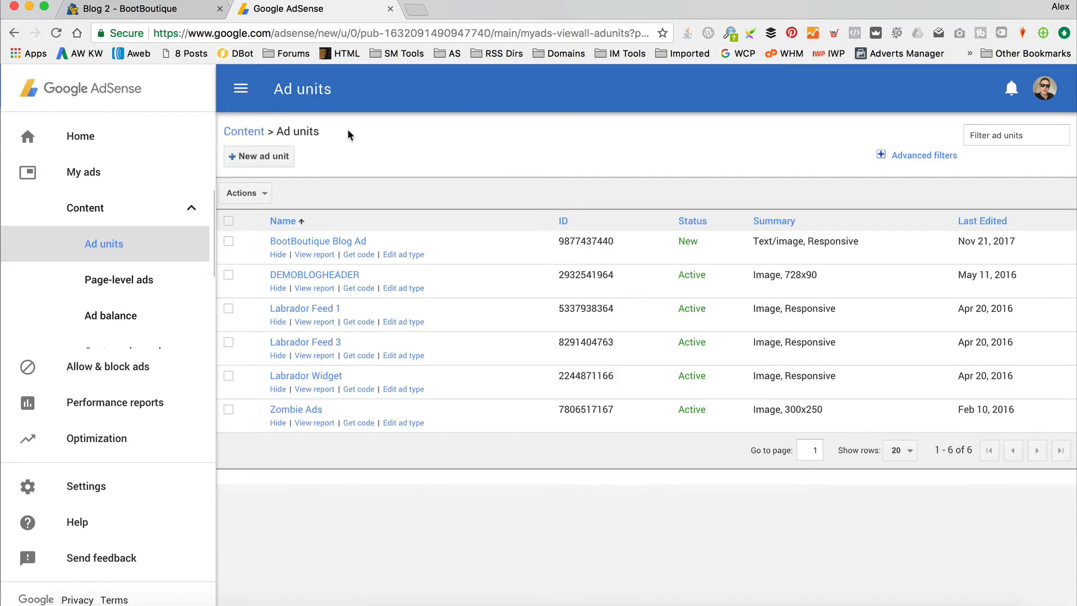
{"action": "left_click", "coordinate": [123, 9]}
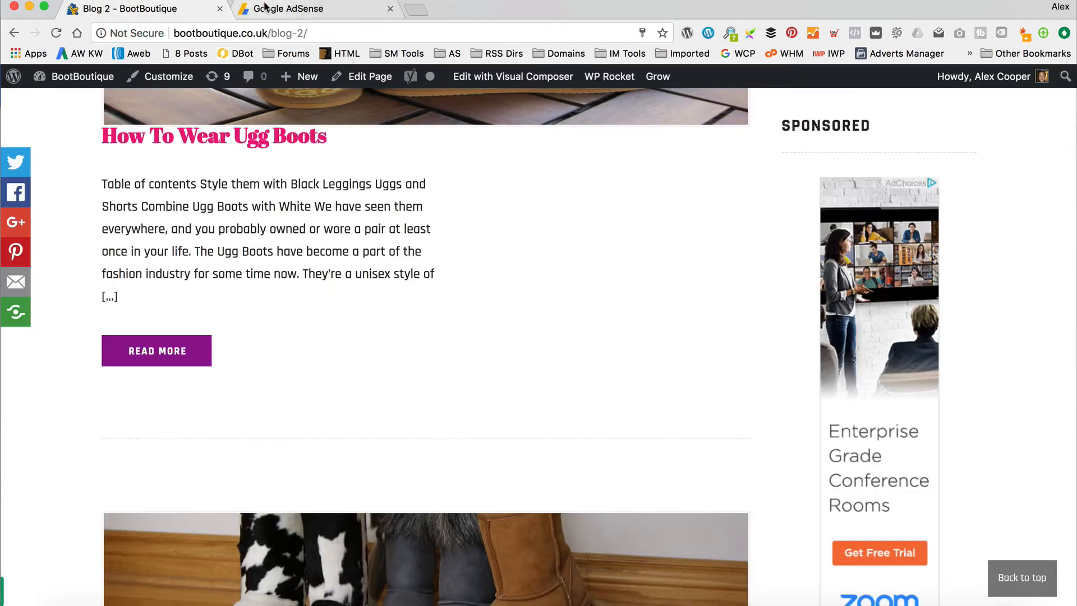
Step: Start a new Text & display ad unit named Bootboutique Square Ad
{"action": "left_click", "coordinate": [288, 9]}
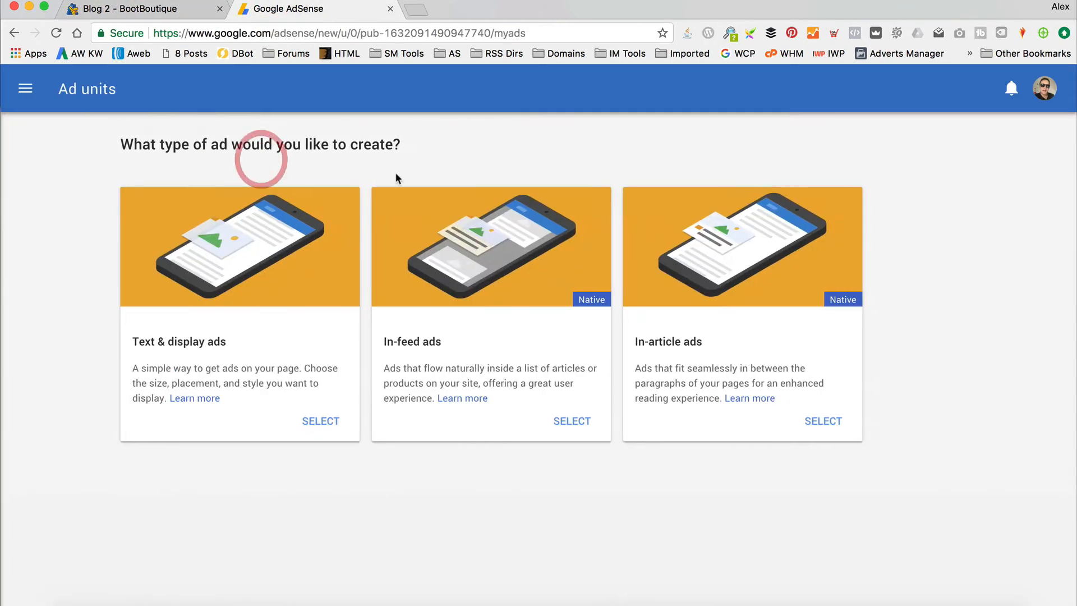
{"action": "left_click", "coordinate": [320, 420]}
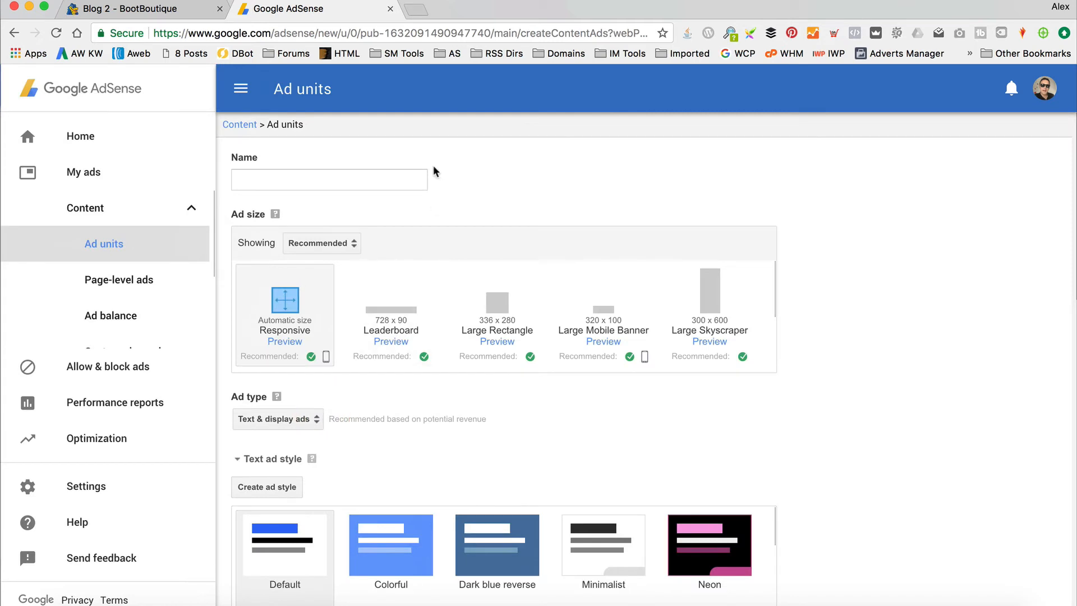
{"action": "type", "text": "Boo"}
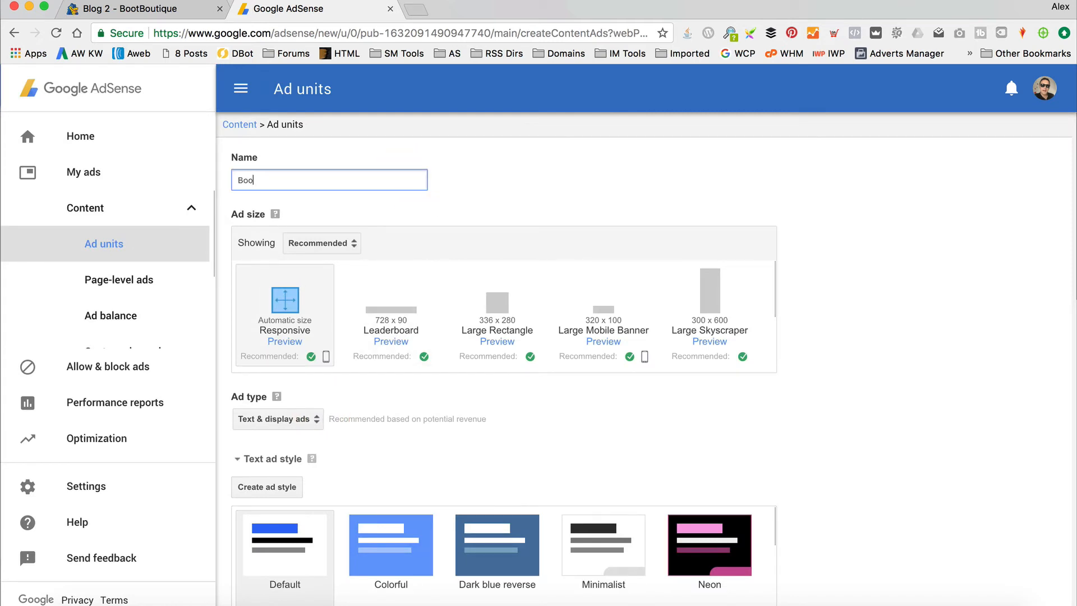
{"action": "type", "text": "tboutique S"}
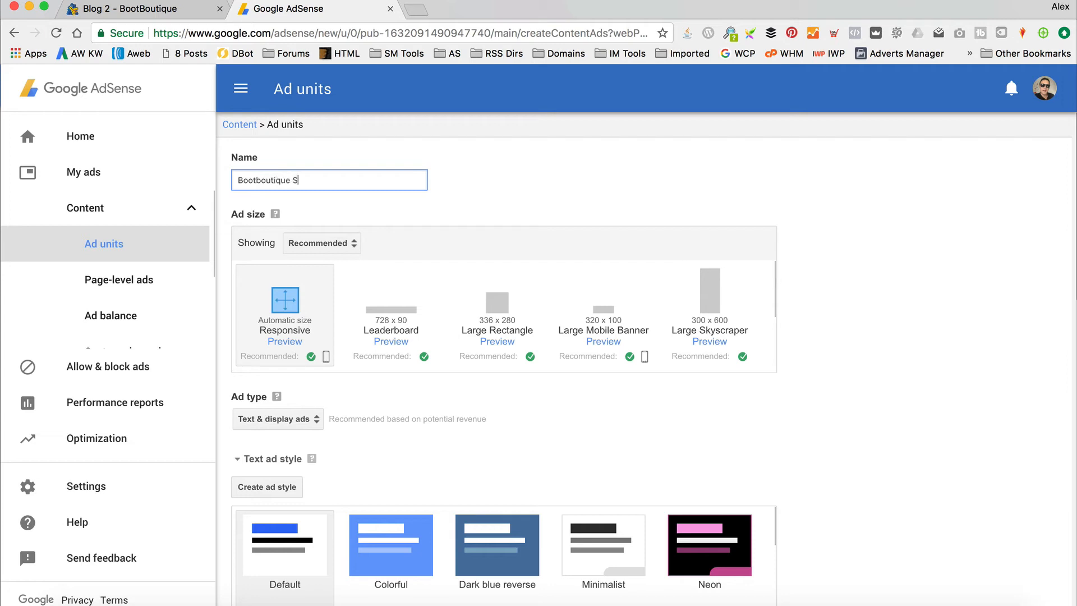
{"action": "type", "text": "qa"}
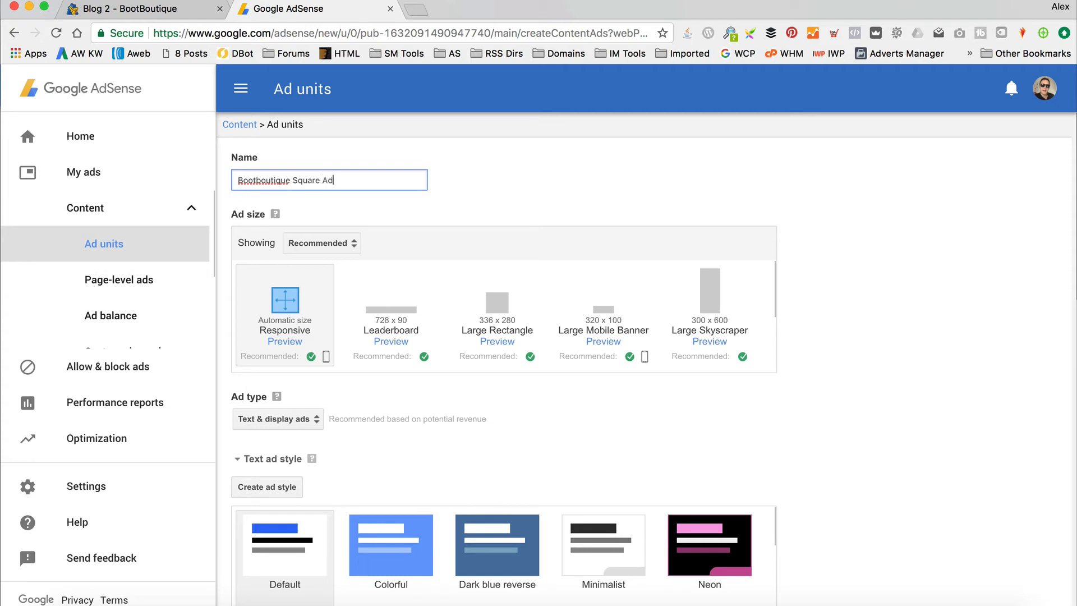
Step: Filter to Rectangular sizes, choose 250x250 Square, and save to get the code
{"action": "scroll", "scroll_direction": "down", "scroll_amount": 3}
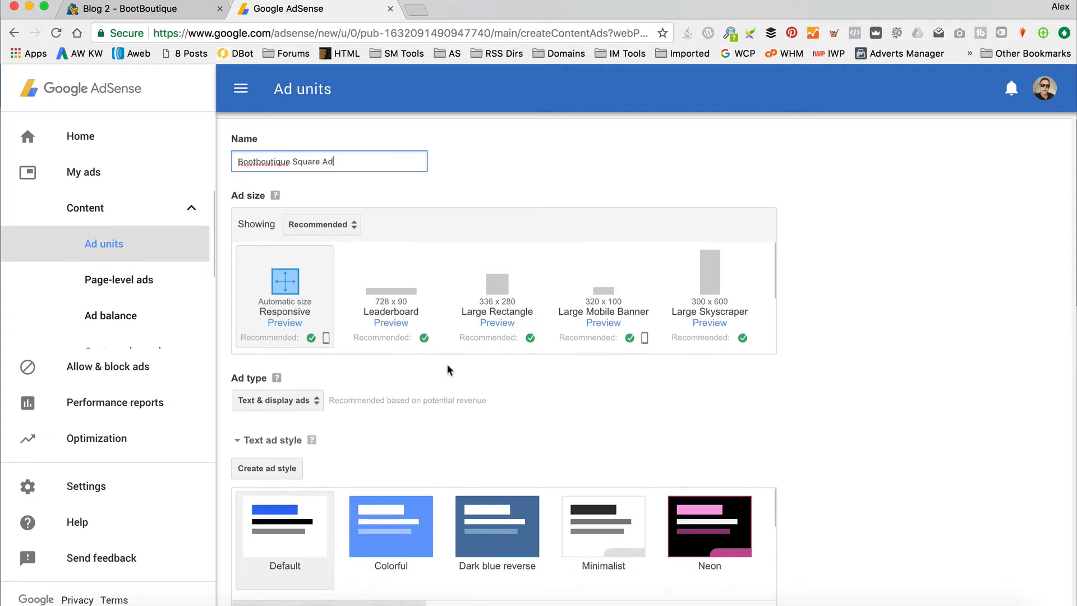
{"action": "left_click", "coordinate": [321, 224]}
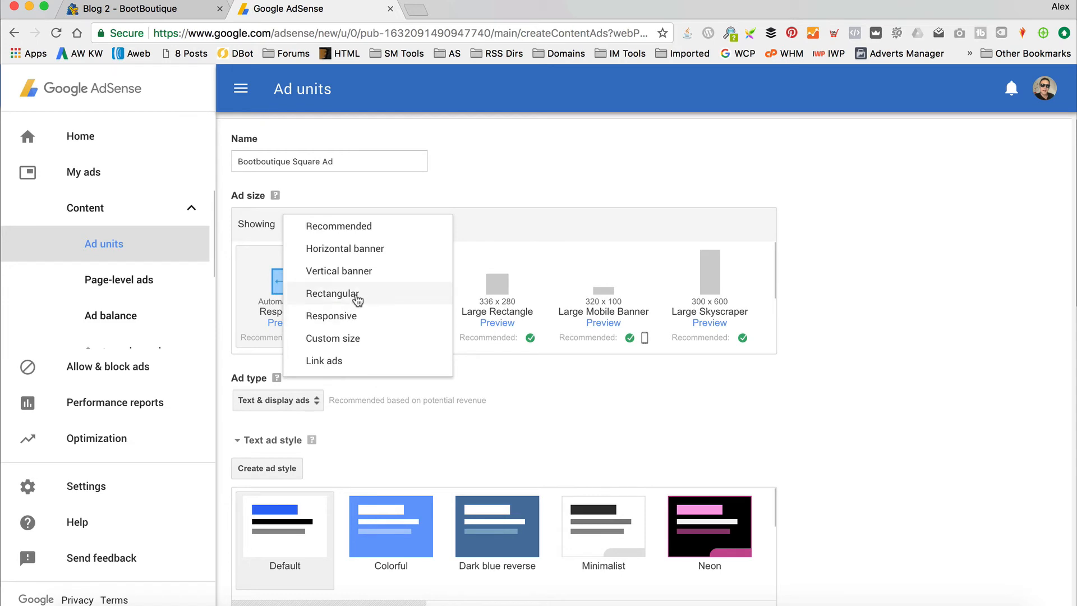
{"action": "left_click", "coordinate": [332, 293]}
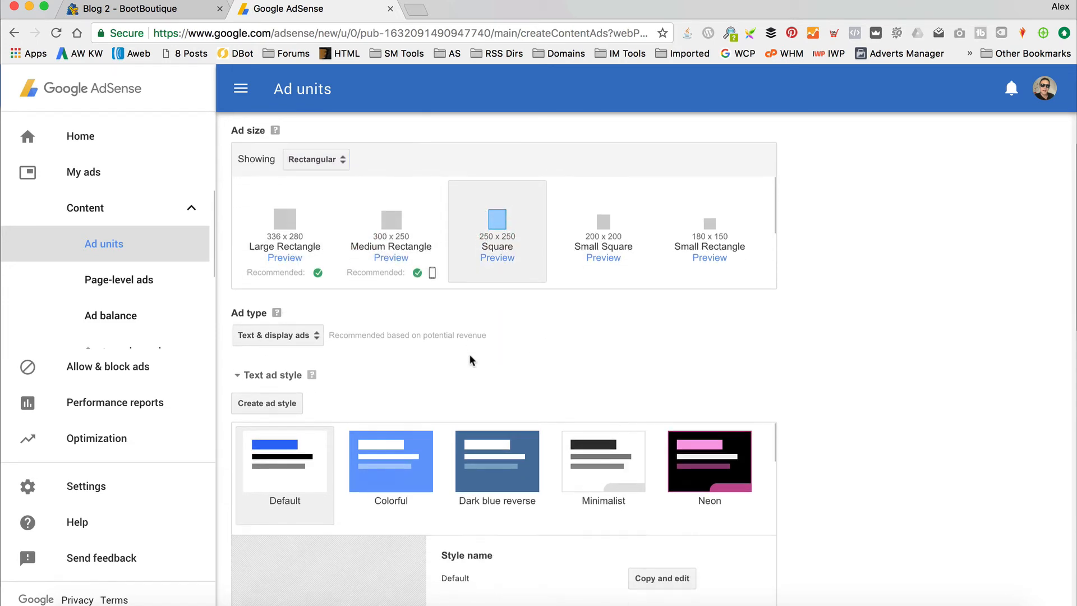
{"action": "scroll", "scroll_direction": "down", "scroll_amount": 3}
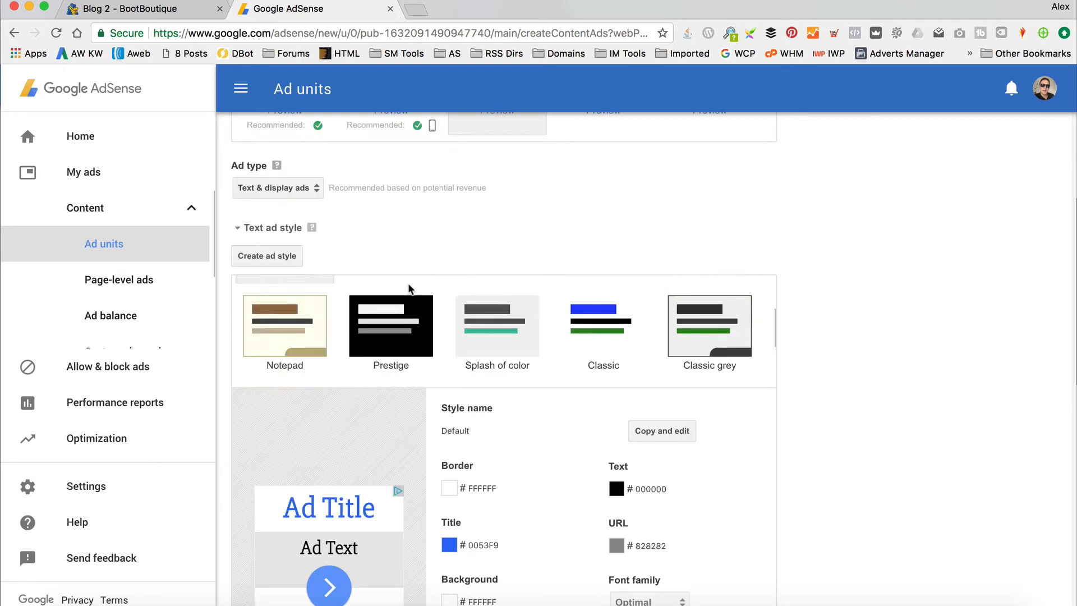
{"action": "scroll", "scroll_direction": "down", "scroll_amount": 3}
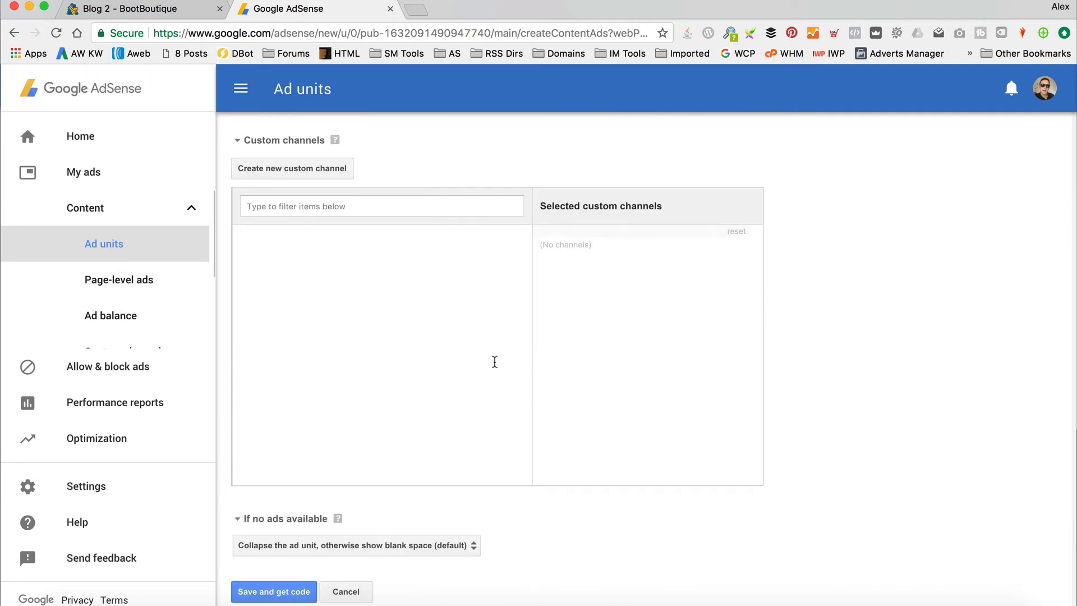
{"action": "left_click", "coordinate": [274, 591]}
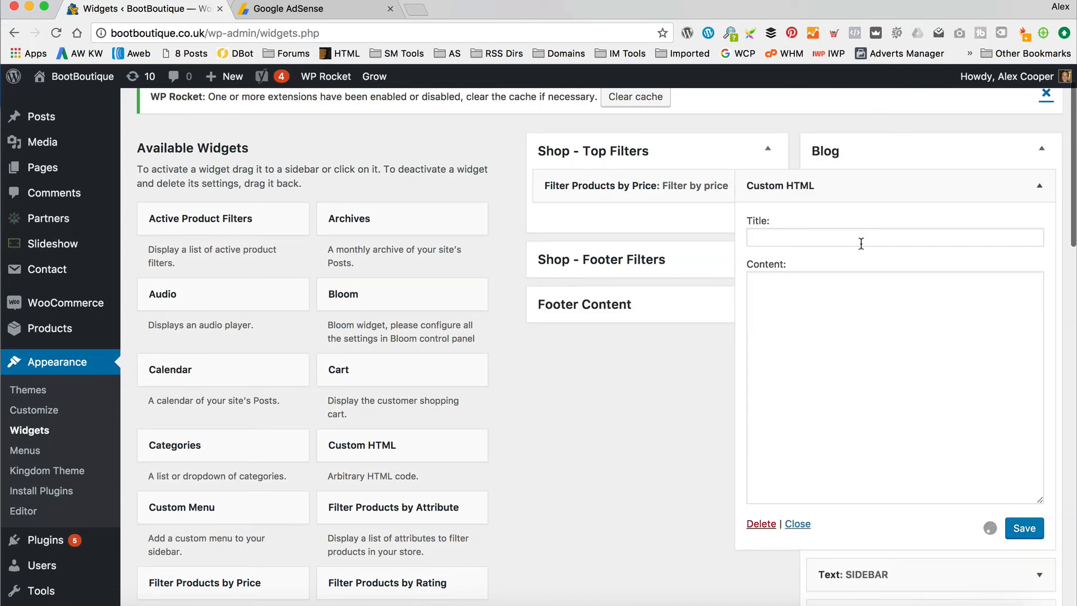
Step: Title the Custom HTML widget 'A Square Ad!' with the square ad code and save it
{"action": "type", "text": "A Square Ad!"}
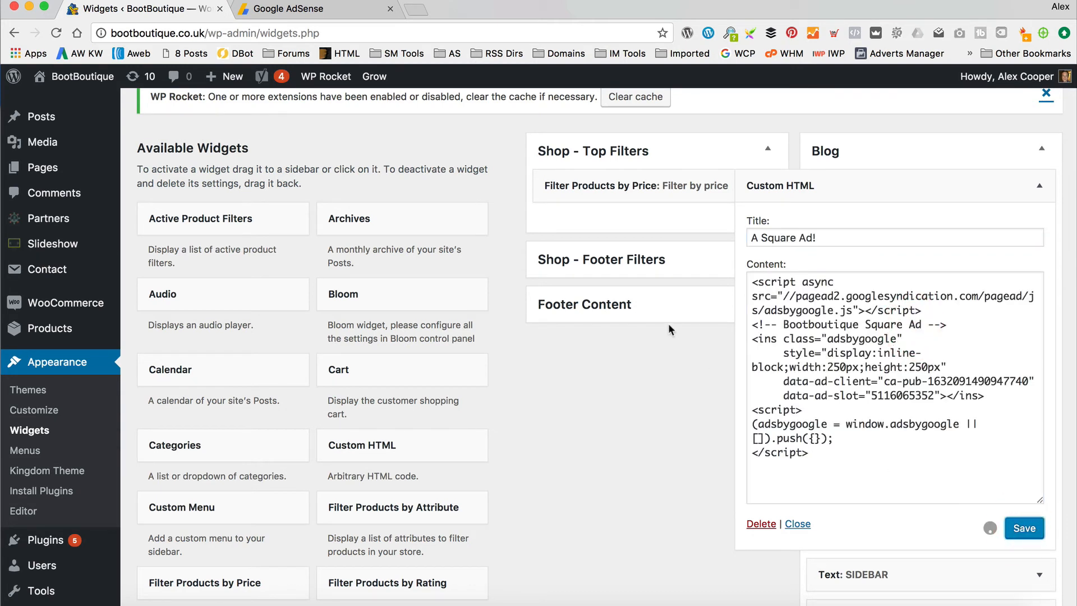
{"action": "left_click", "coordinate": [1024, 528]}
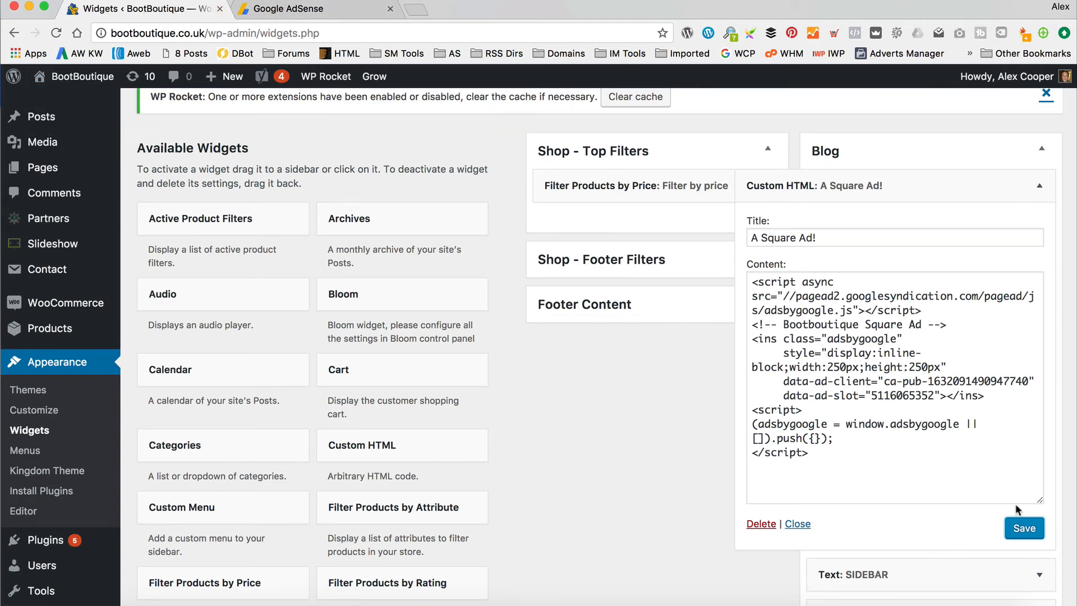
{"action": "left_click", "coordinate": [1024, 527]}
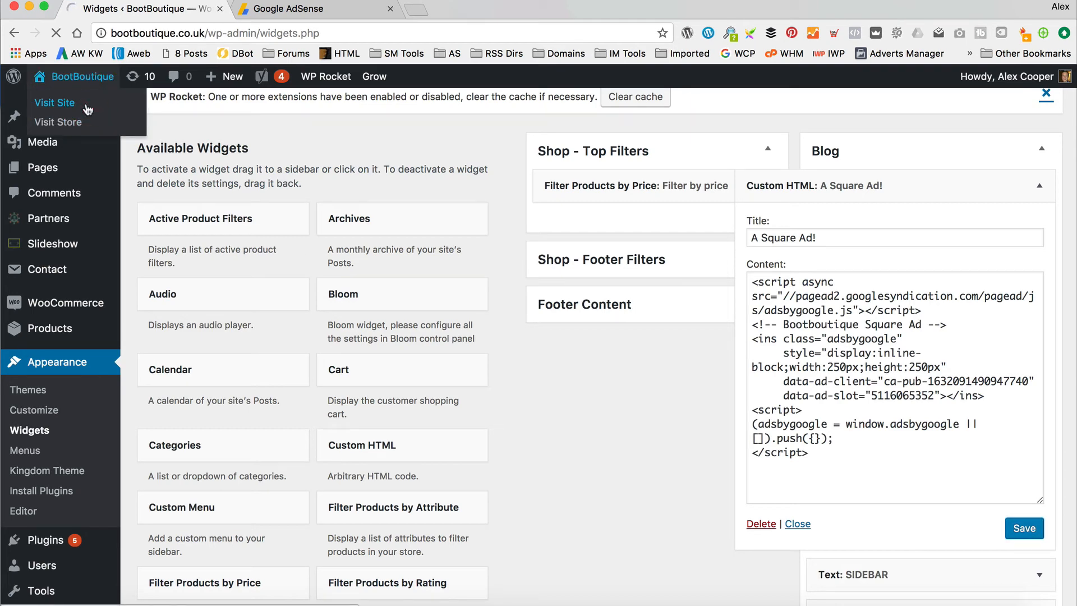
Step: Visit the live BootBoutique site's Blog page and reload it to load the ads
{"action": "left_click", "coordinate": [54, 102]}
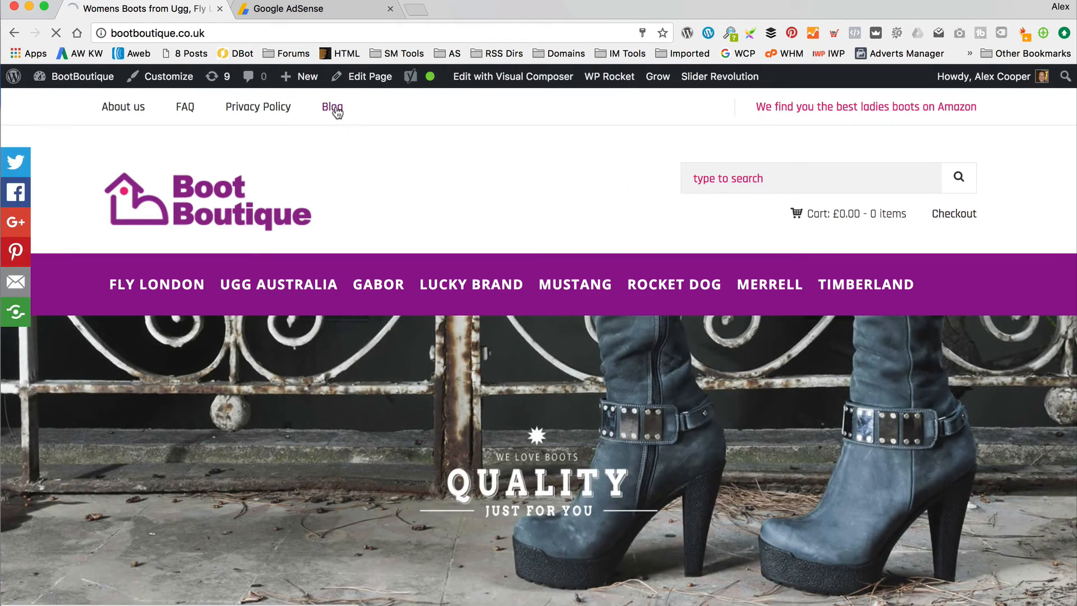
{"action": "left_click", "coordinate": [332, 107]}
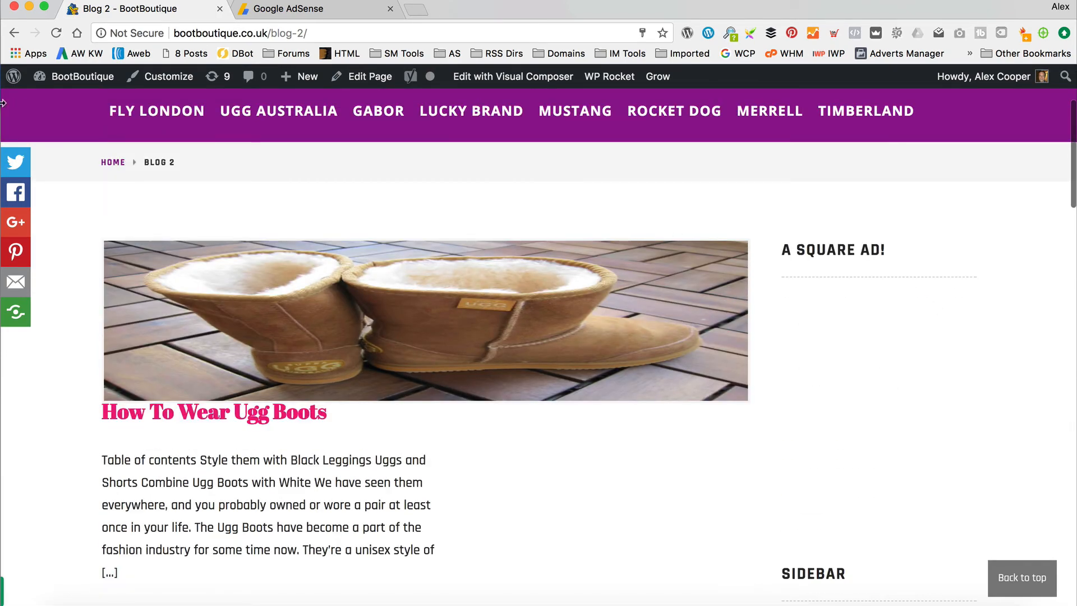
{"action": "left_click", "coordinate": [56, 32]}
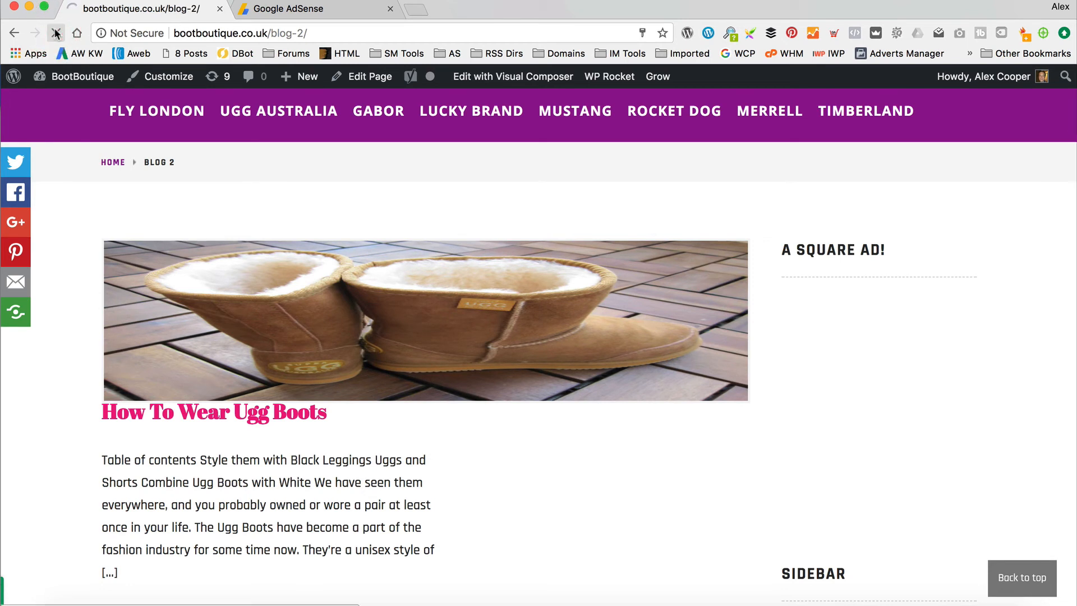
{"action": "left_click", "coordinate": [55, 32]}
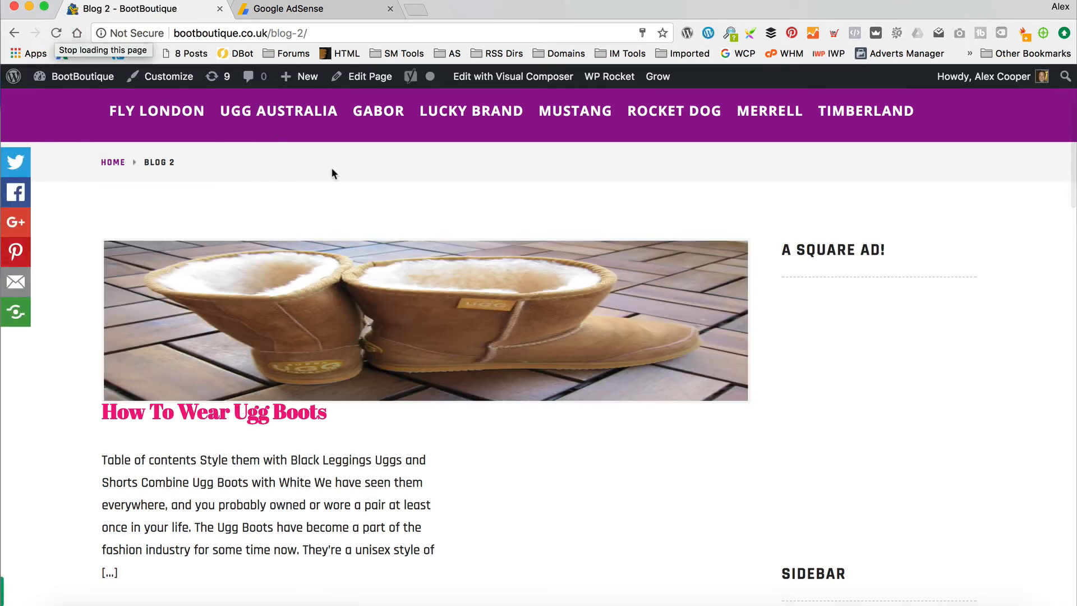
Step: Scroll the How to spot fake Ugg Boots post to the A Square Ad! sidebar section
{"action": "scroll", "scroll_direction": "down", "scroll_amount": 3}
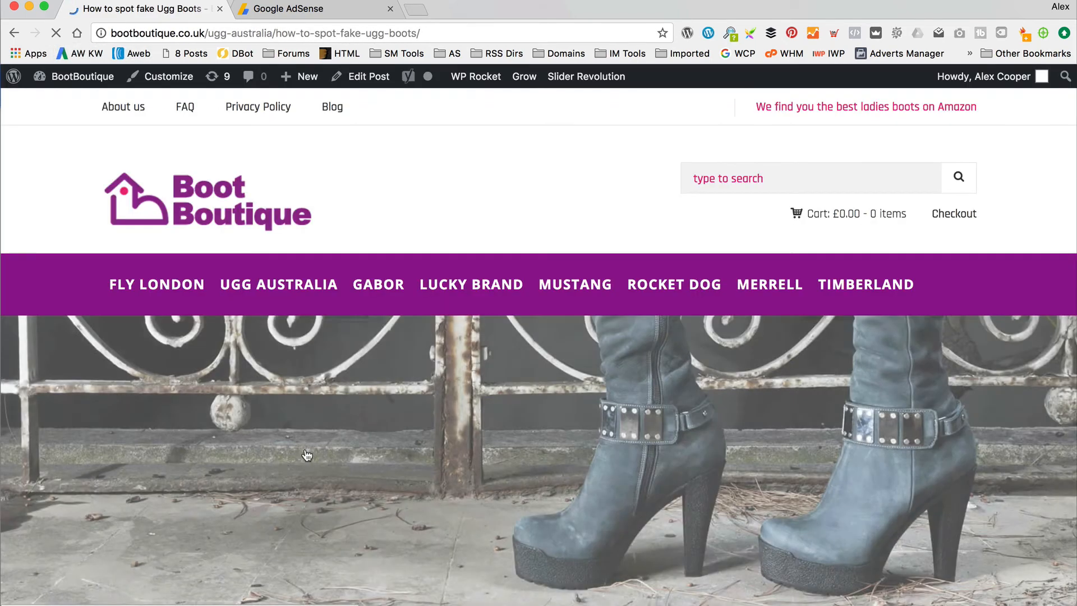
{"action": "scroll", "scroll_direction": "down", "scroll_amount": 3}
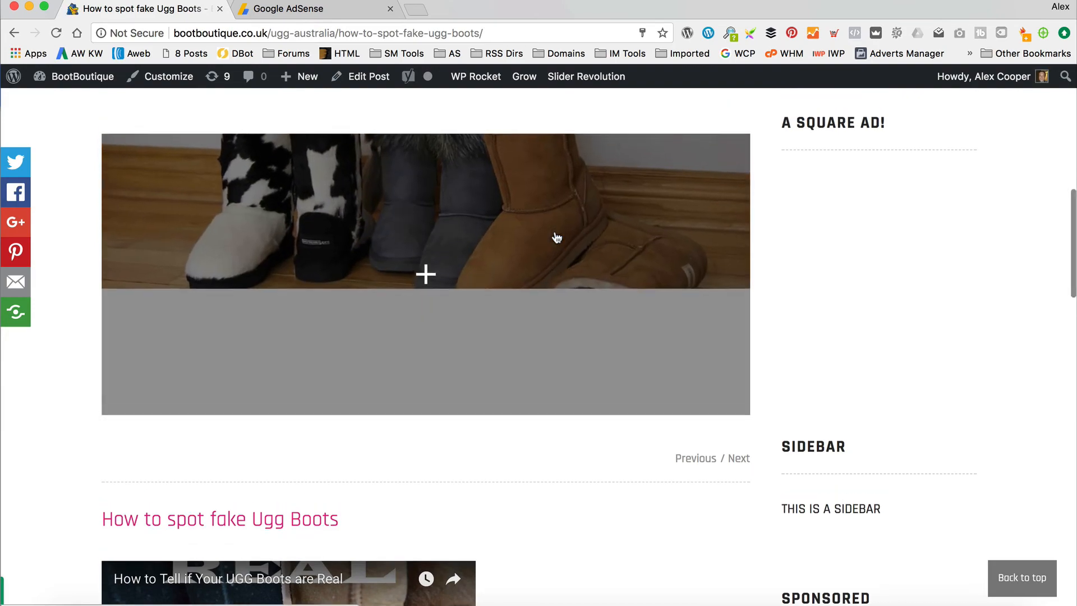
{"action": "scroll", "scroll_direction": "down", "scroll_amount": 3}
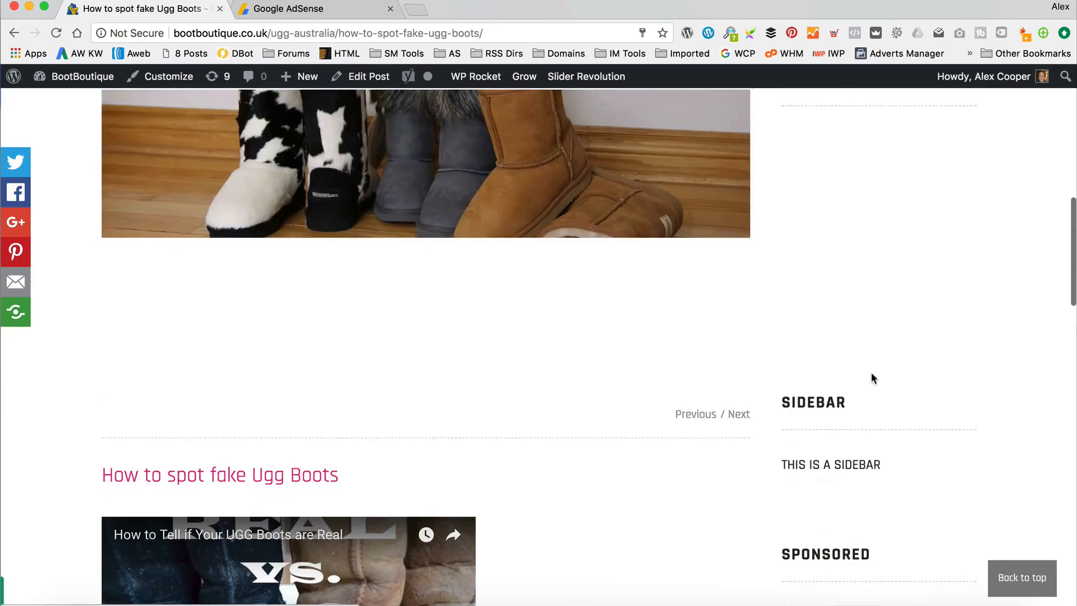
{"action": "scroll", "scroll_direction": "up", "scroll_amount": 3}
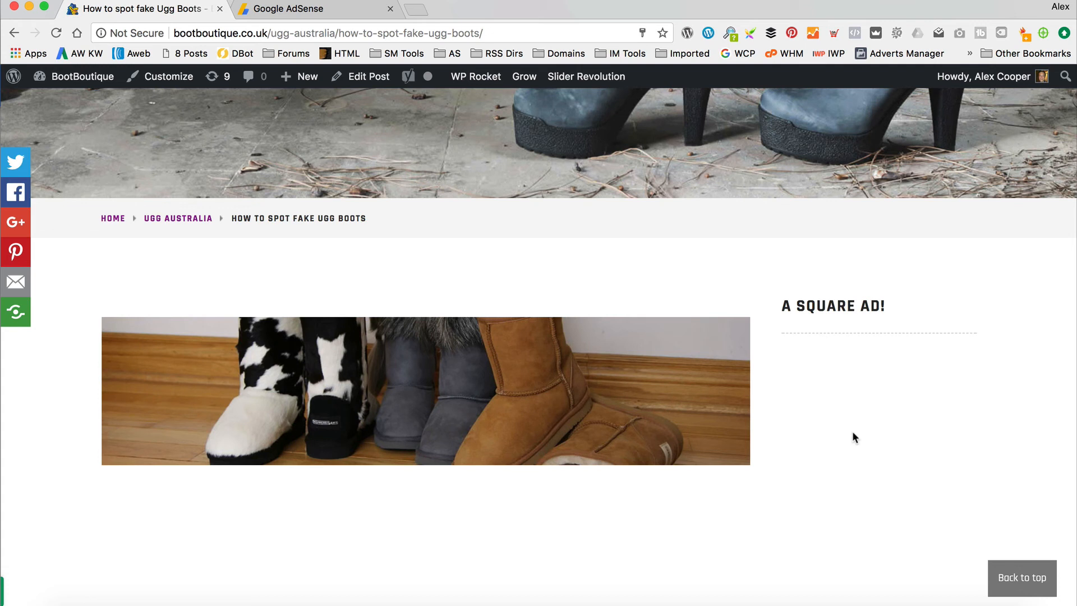
{"action": "scroll", "scroll_direction": "down", "scroll_amount": 3}
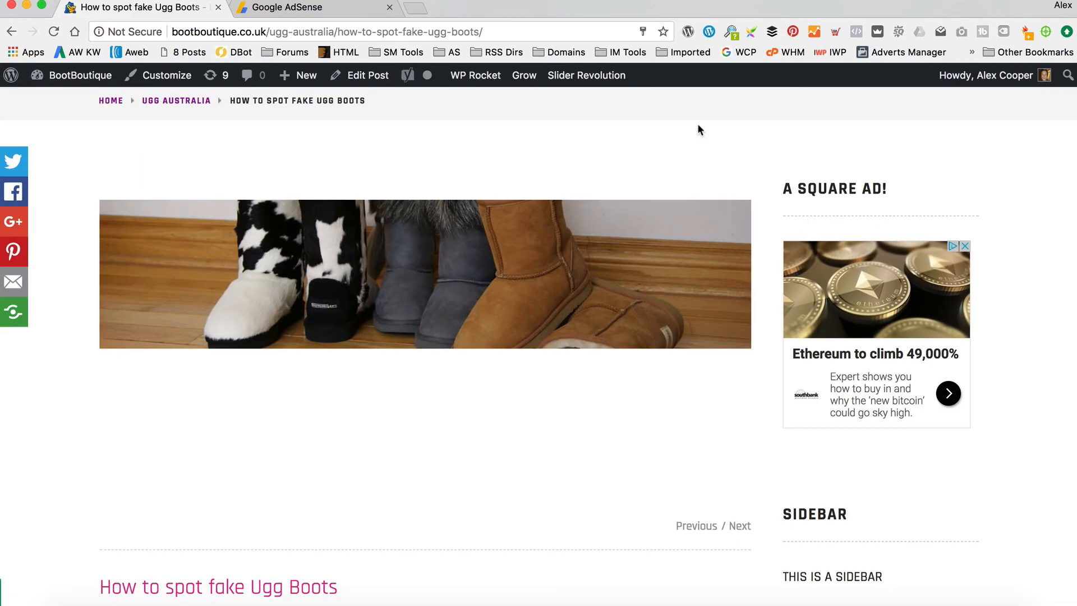
{"action": "mouse_move", "coordinate": [1030, 334]}
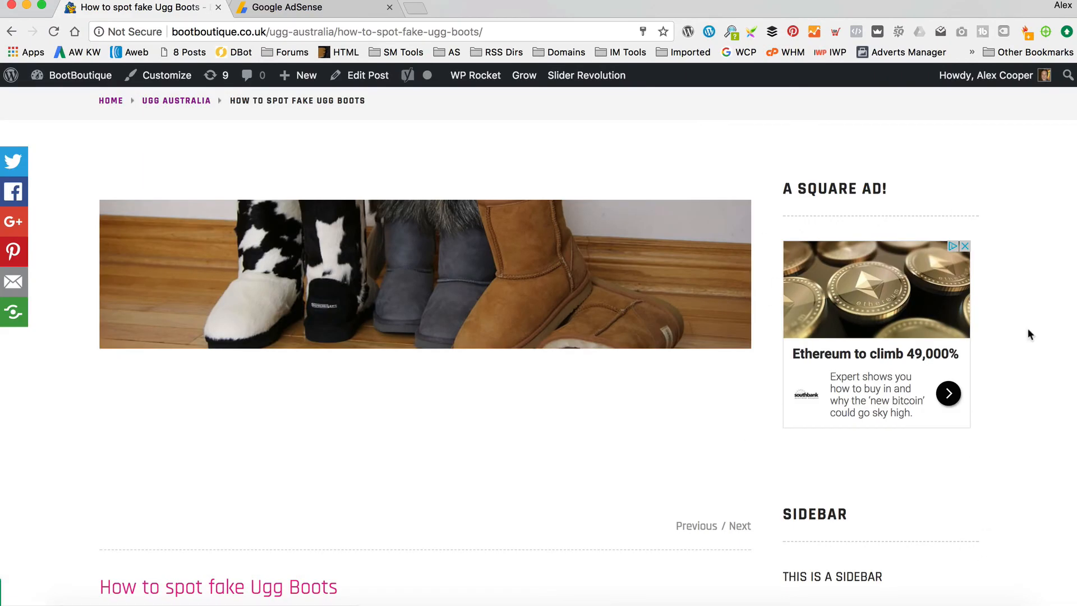
Step: Scroll further to see the square ad and the Sponsored responsive ad below it
{"action": "scroll", "scroll_direction": "down", "scroll_amount": 3}
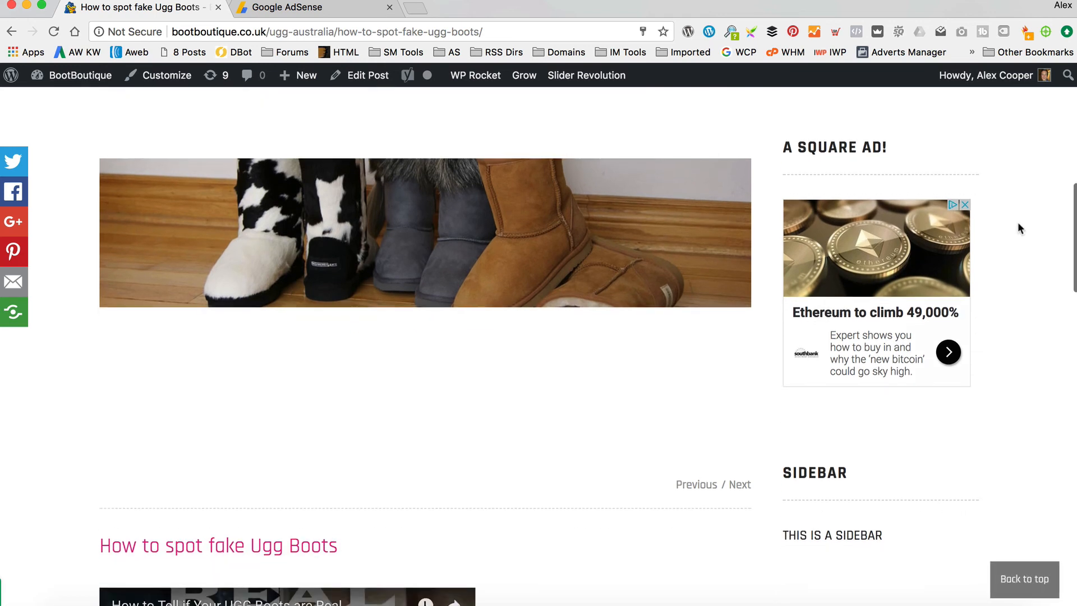
{"action": "scroll", "scroll_direction": "down", "scroll_amount": 3}
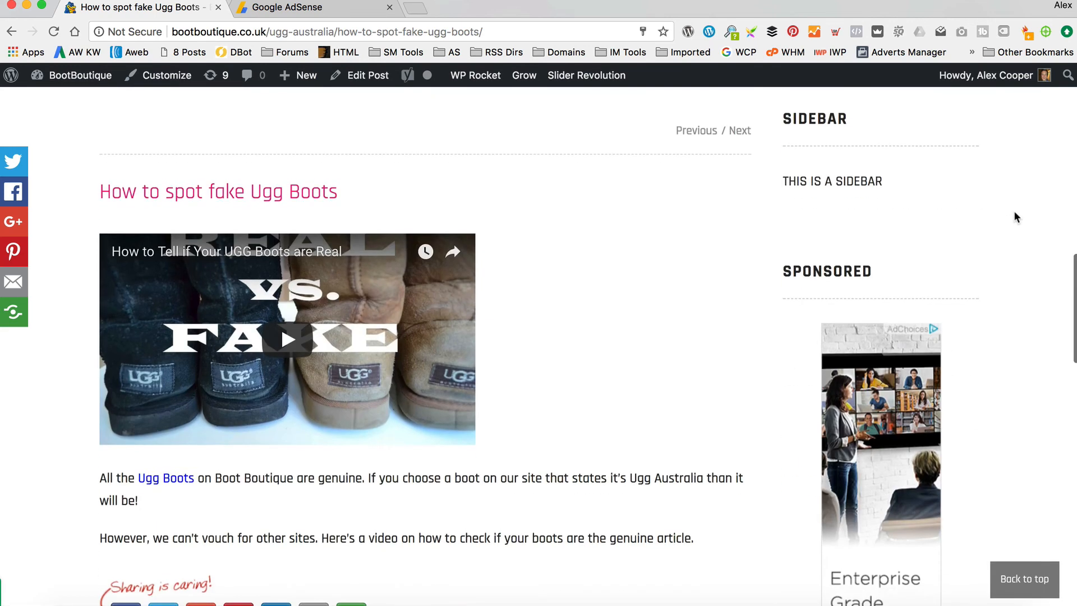
{"action": "scroll", "scroll_direction": "down", "scroll_amount": 3}
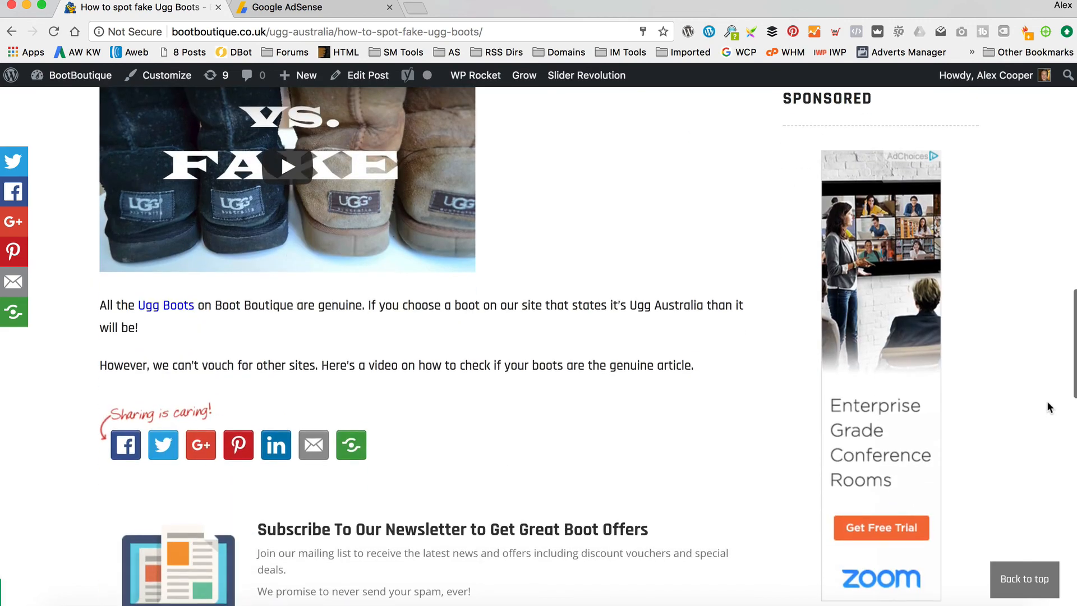